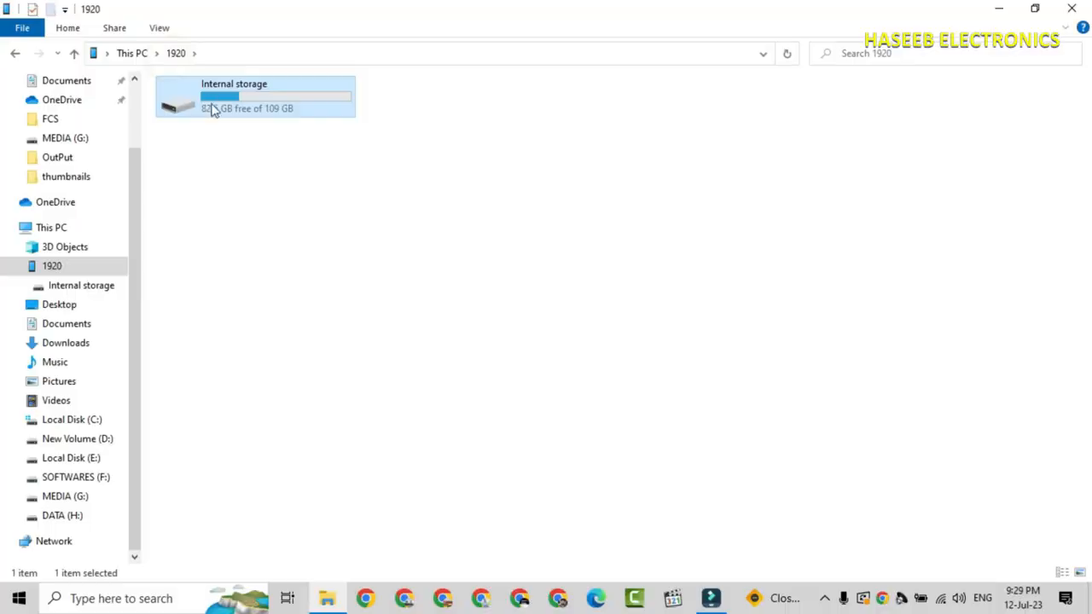
# Copy the selected camera photos from the phone's internal storage and paste them into the 111 folder
pyautogui.doubleClick(236, 96)
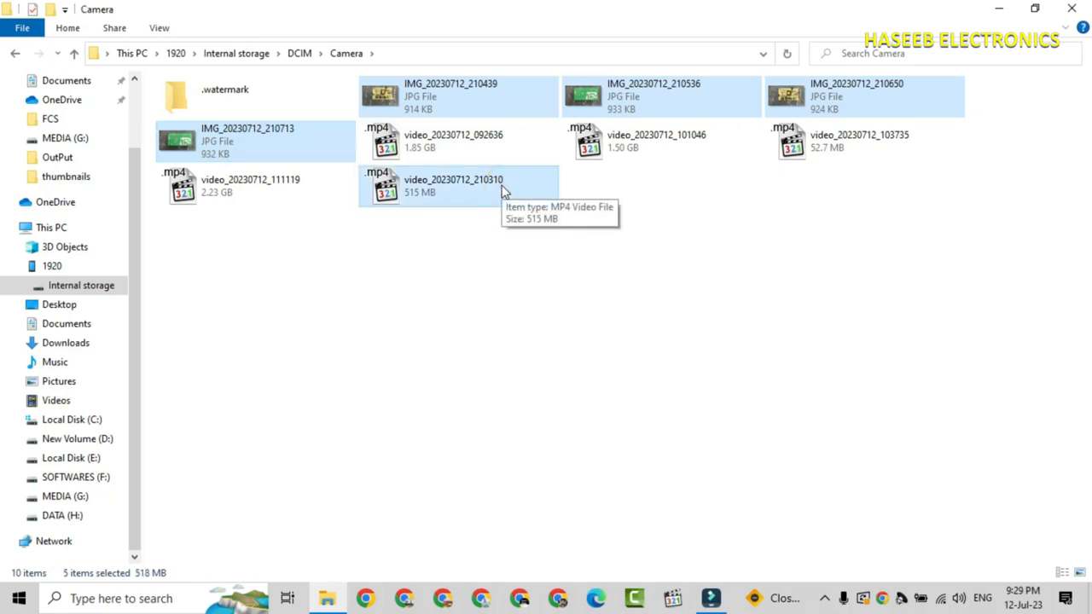
pyautogui.rightClick(454, 184)
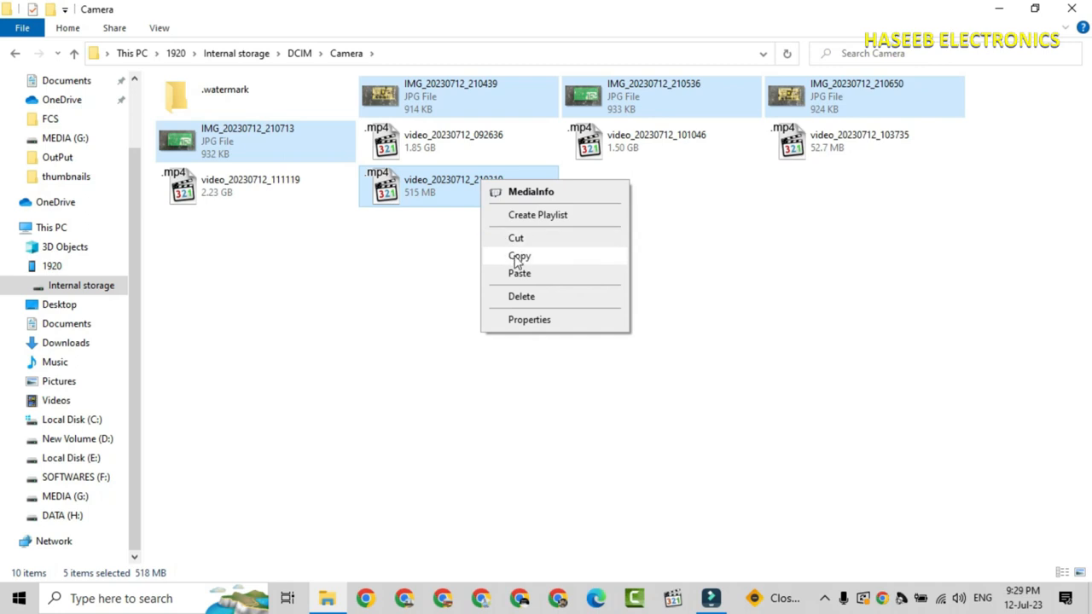
pyautogui.click(518, 256)
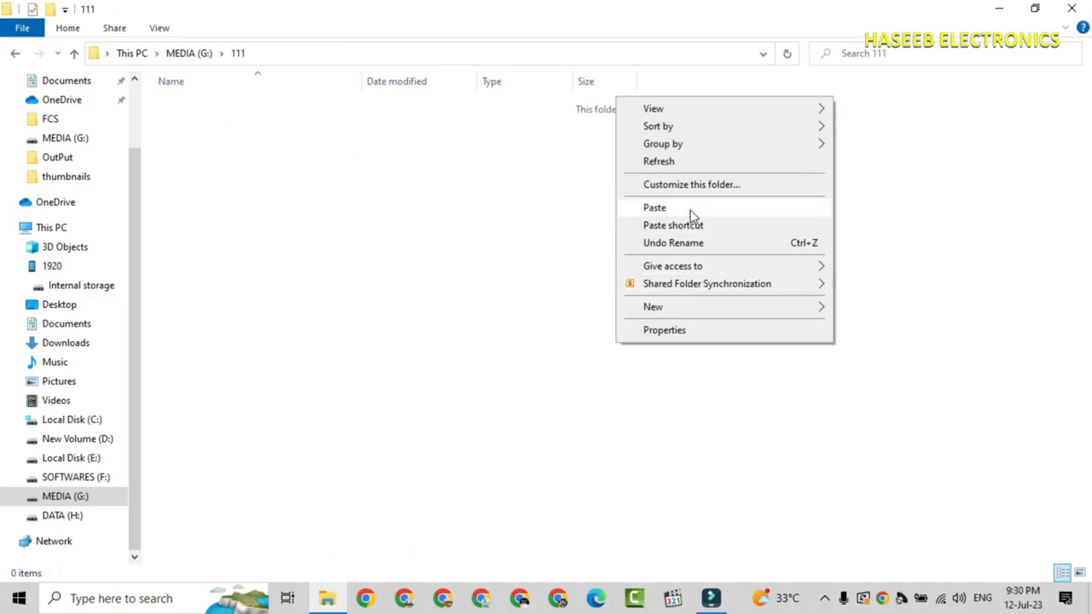
pyautogui.click(655, 208)
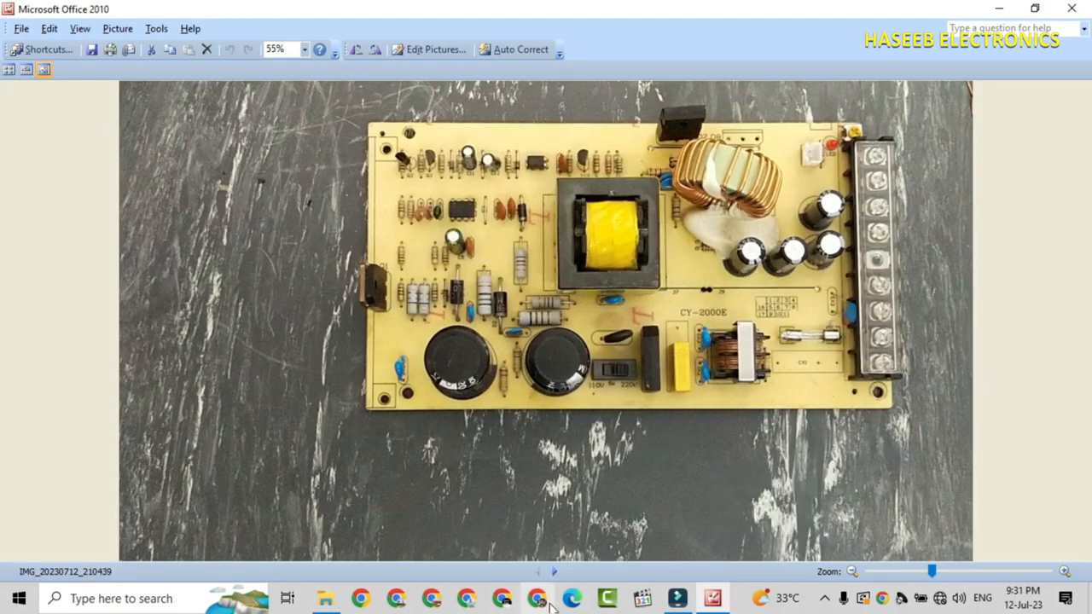
# Show the next PCB photo in the folder in Picture Manager
pyautogui.click(553, 571)
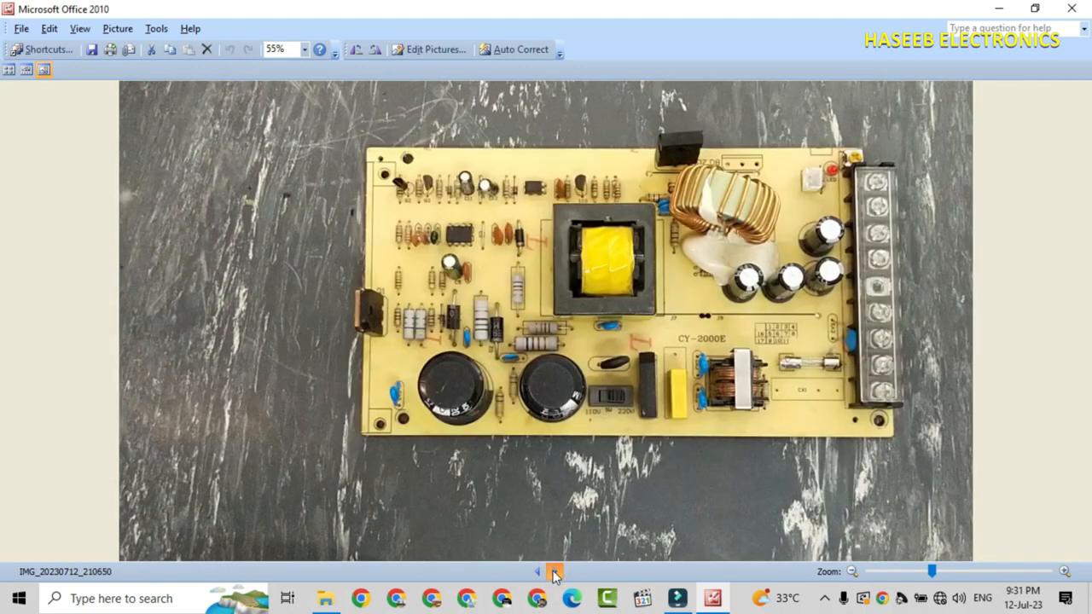
pyautogui.moveTo(552, 571)
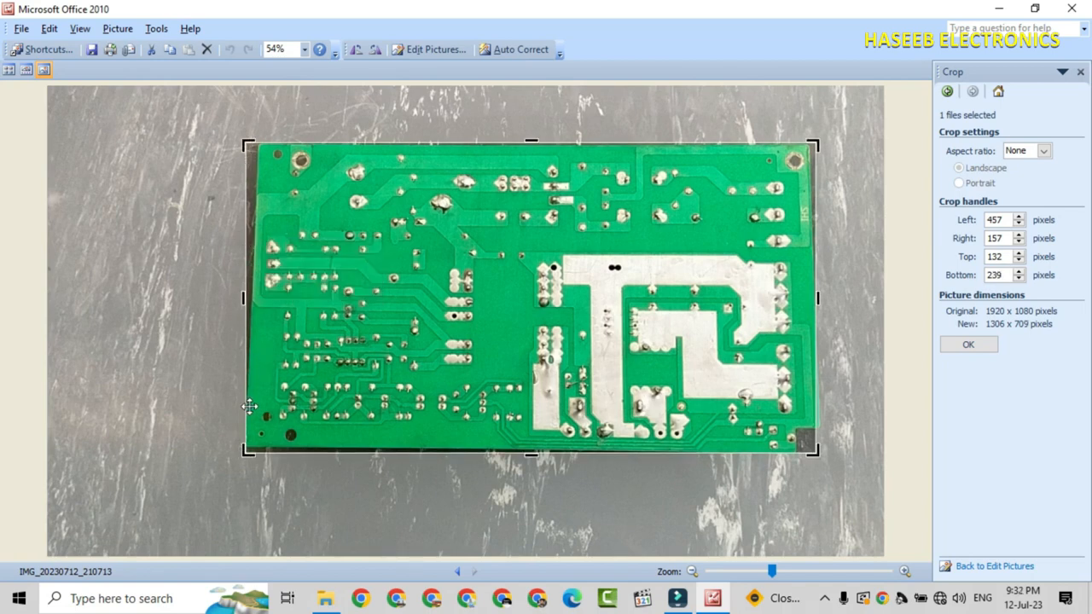
pyautogui.moveTo(249, 159)
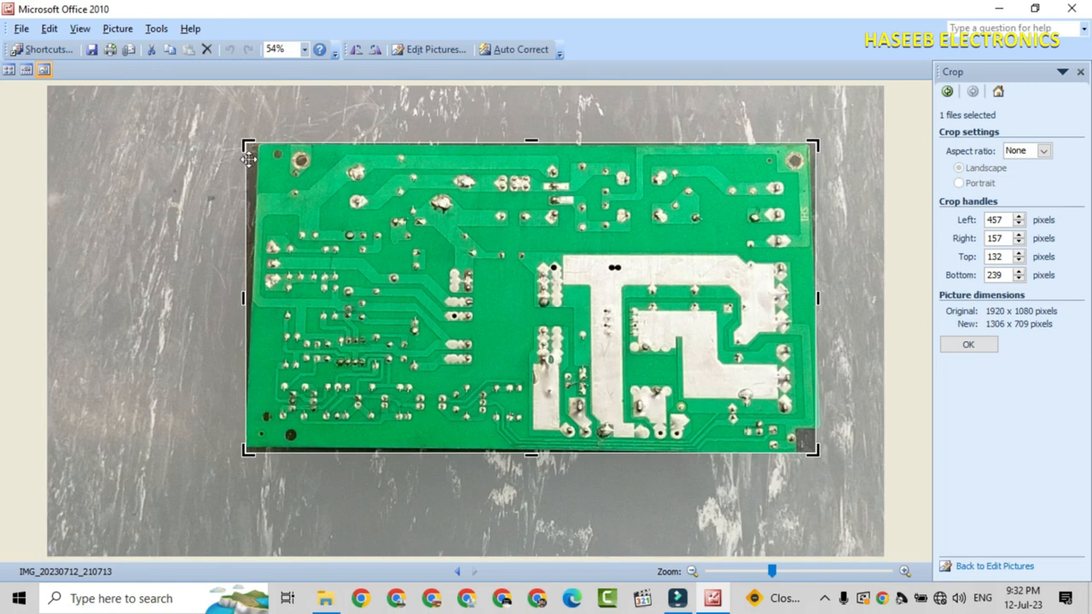
pyautogui.moveTo(249, 430)
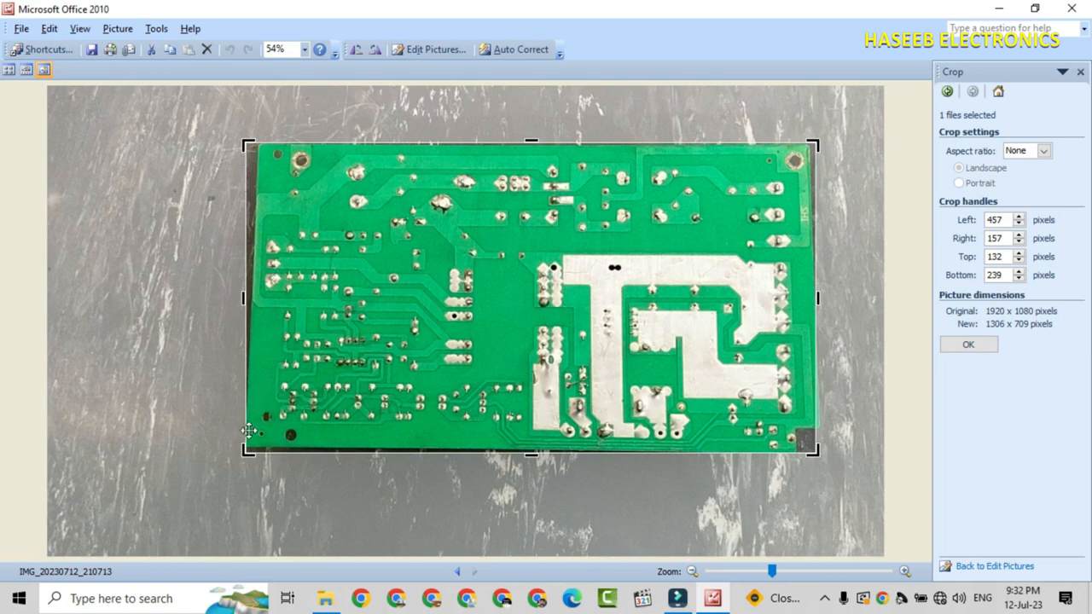
pyautogui.moveTo(258, 179)
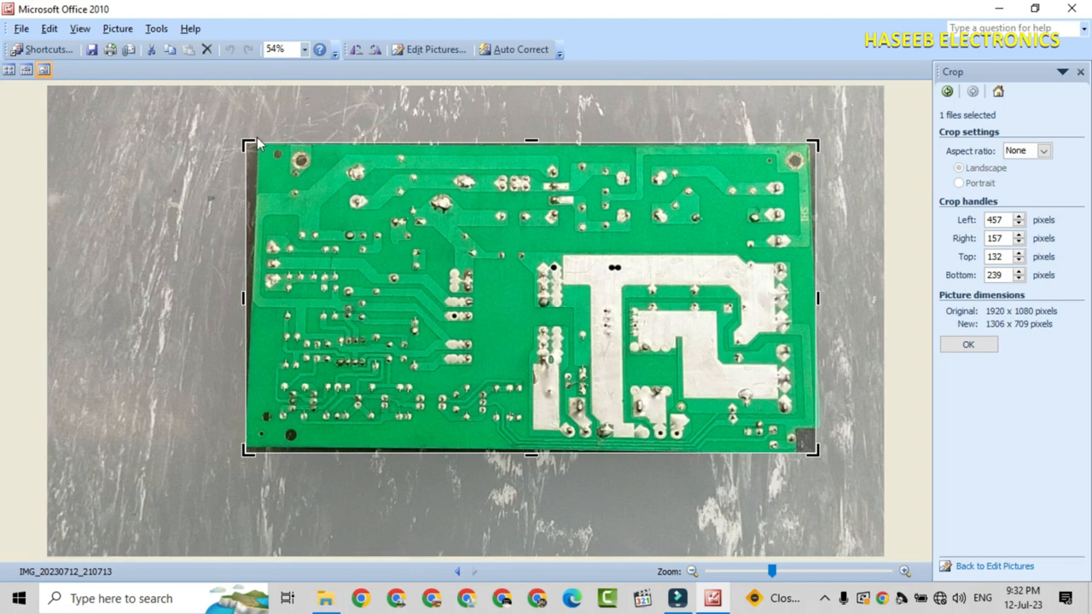
pyautogui.moveTo(358, 471)
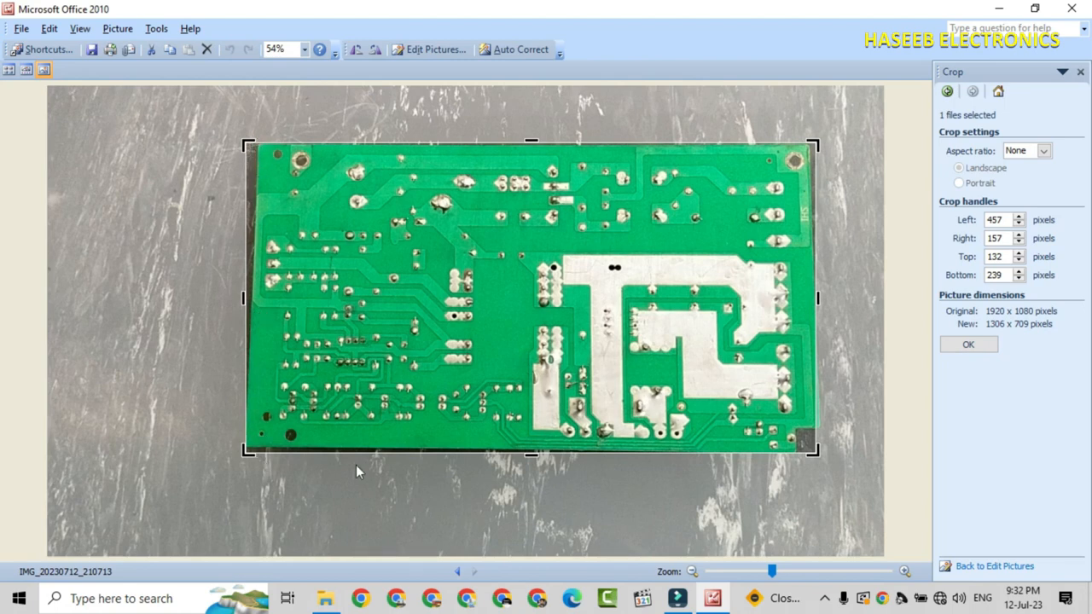
pyautogui.moveTo(822, 469)
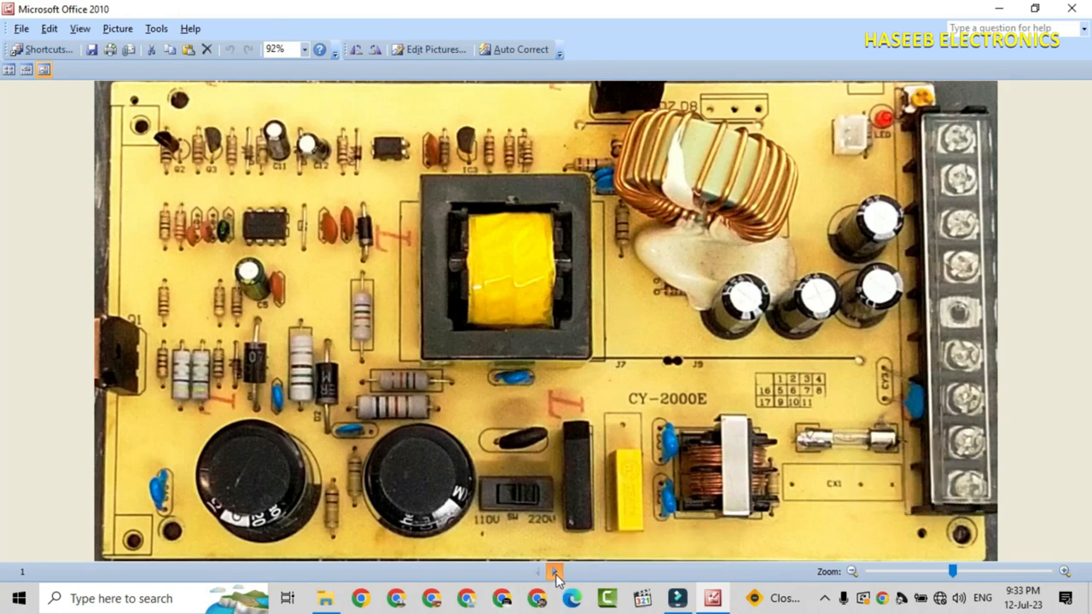
# Flip the green track-side photo vertically with Edit Pictures > Rotate and Flip
pyautogui.click(553, 571)
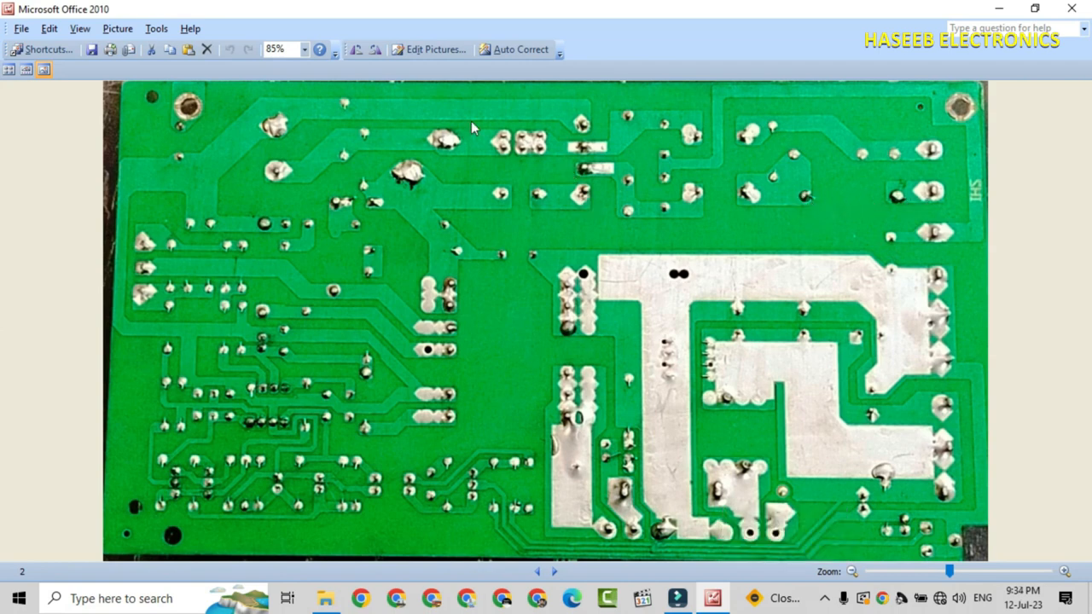
pyautogui.click(430, 48)
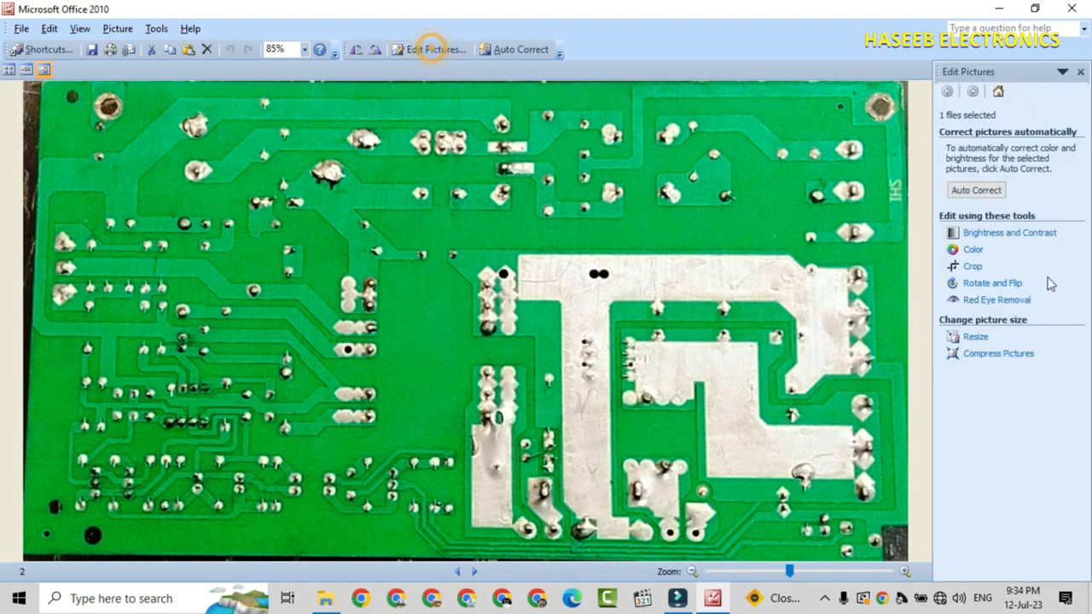
pyautogui.click(993, 283)
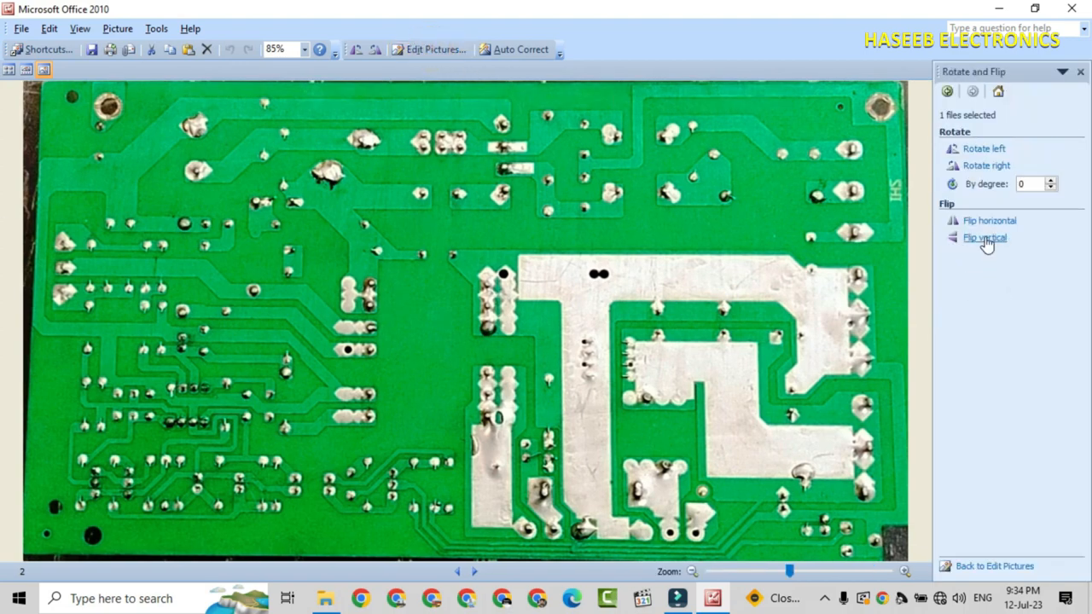
pyautogui.click(983, 237)
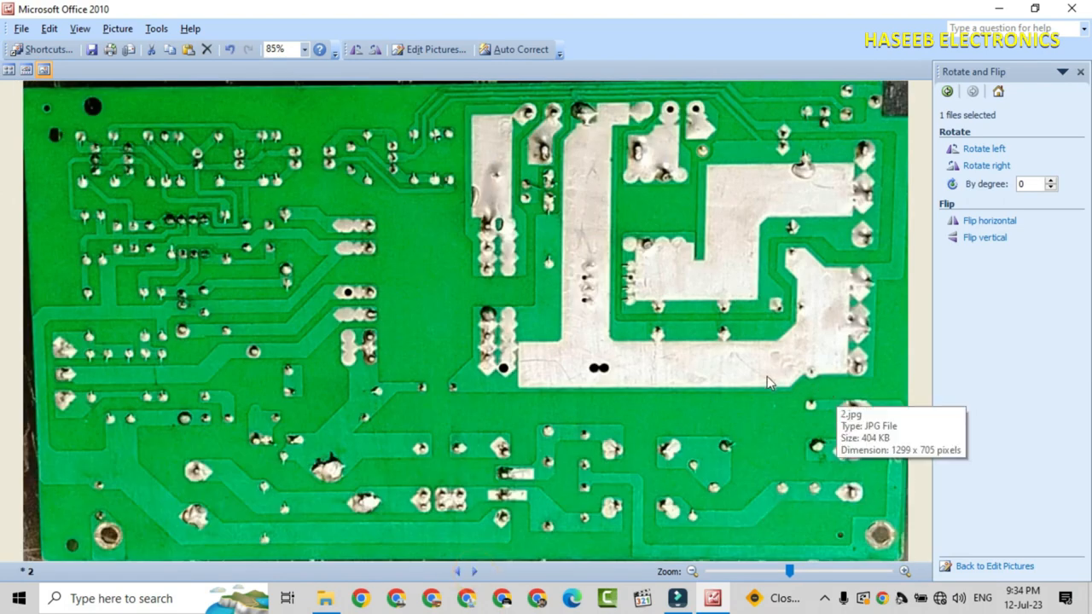
# Switch back to the component-side photo
pyautogui.click(474, 571)
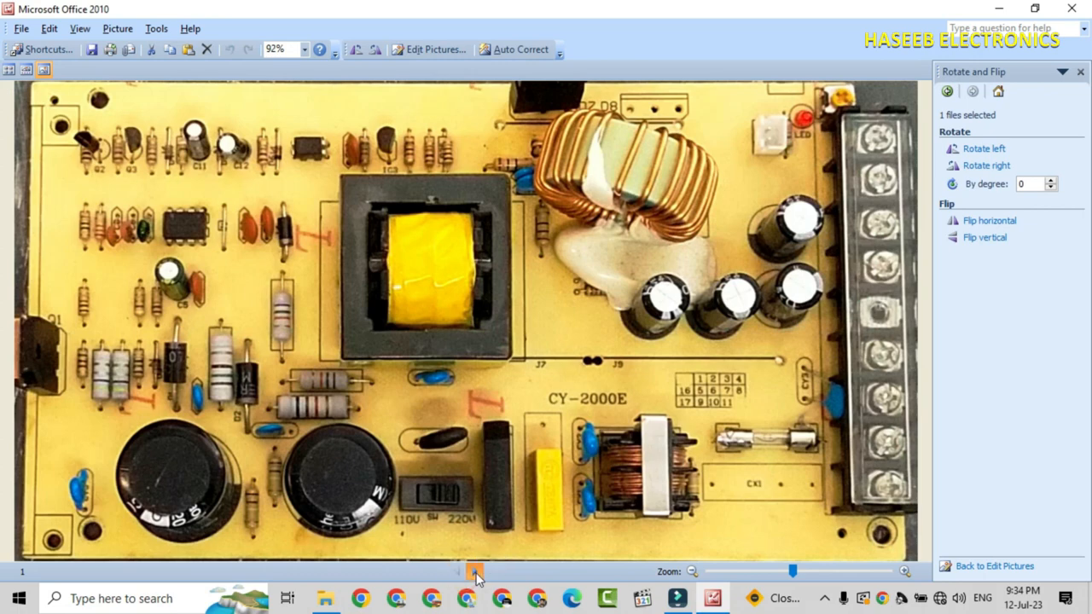
pyautogui.click(475, 571)
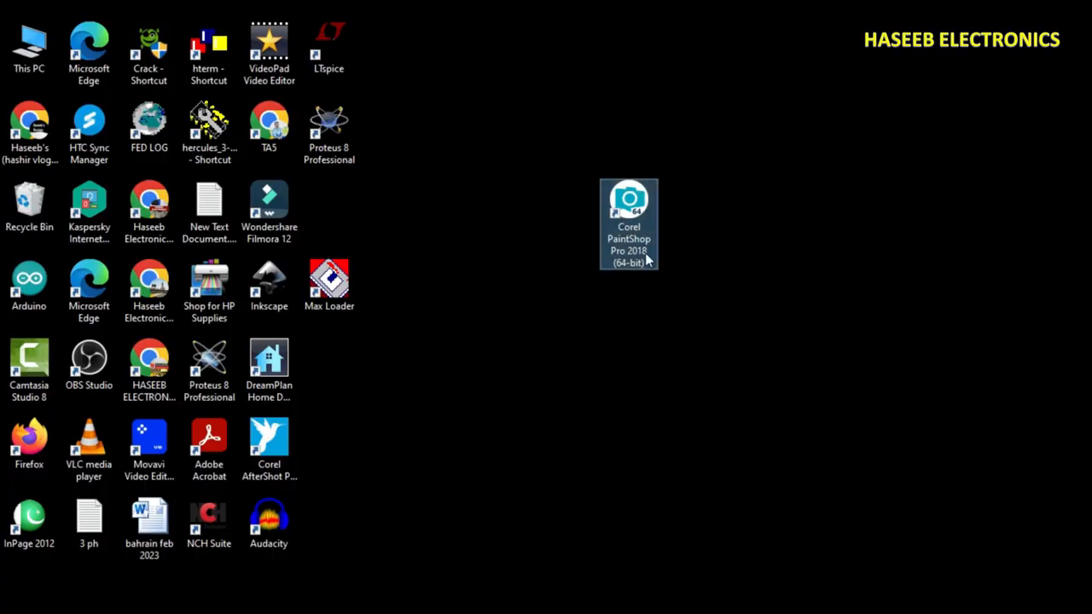
pyautogui.moveTo(627, 222)
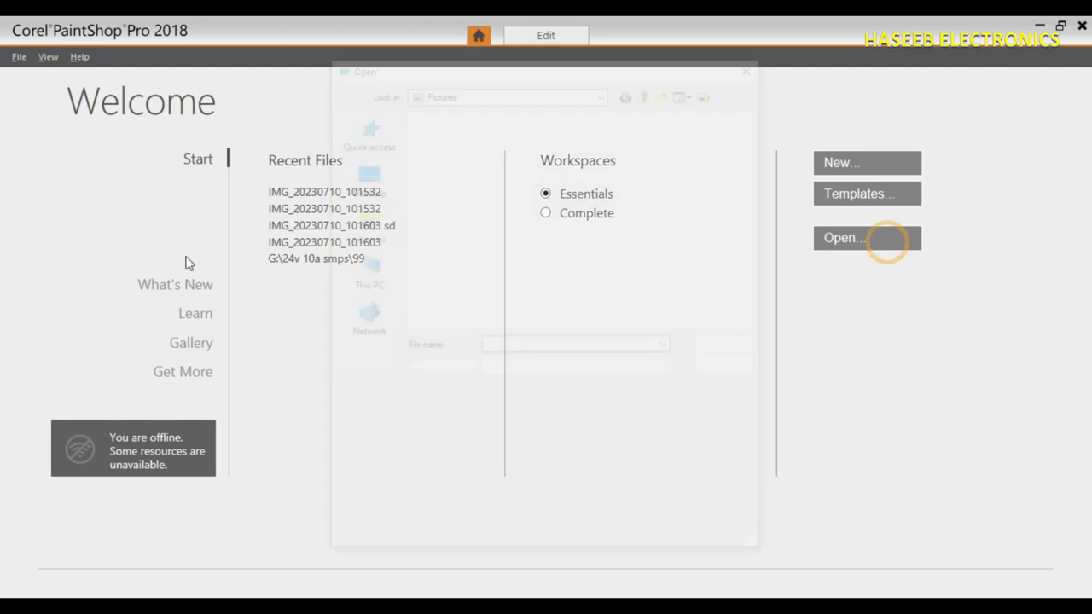
# Open the track-side photo named 2 from folder 111 and enlarge its view
pyautogui.click(867, 239)
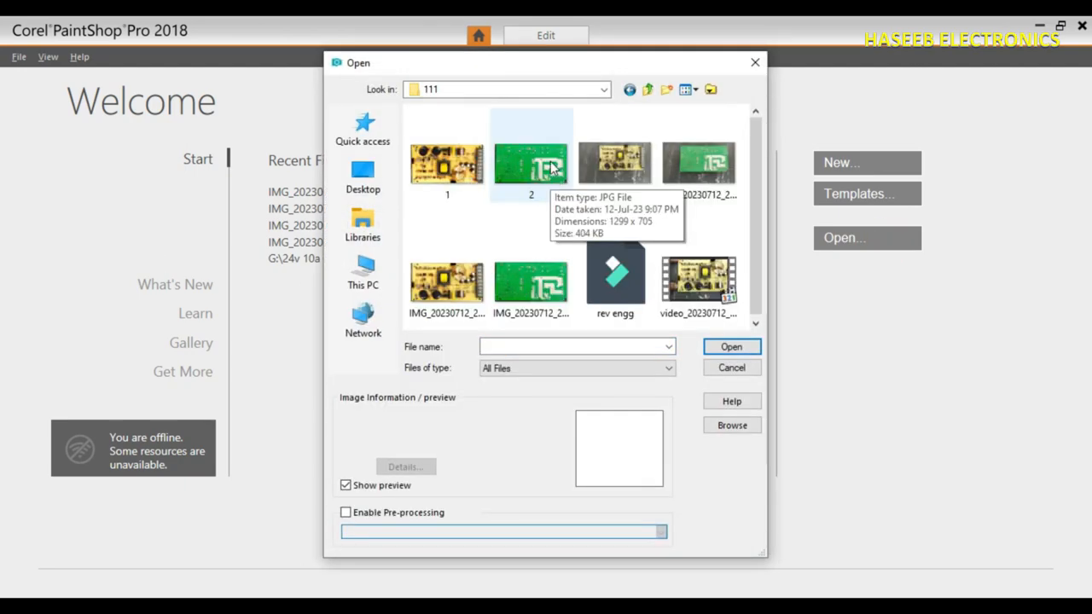
pyautogui.doubleClick(531, 162)
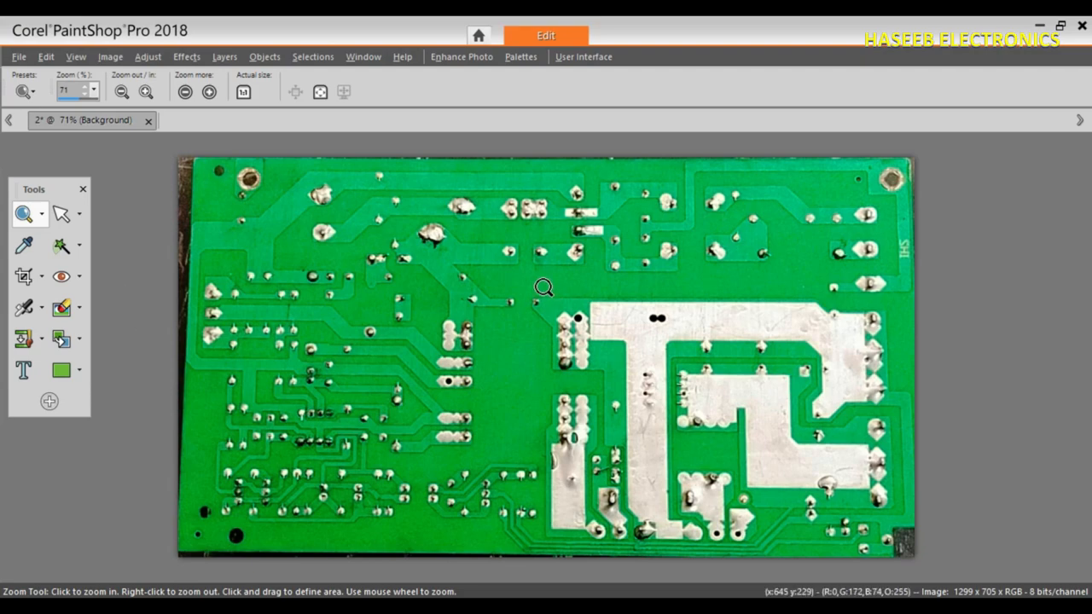
pyautogui.moveTo(747, 271)
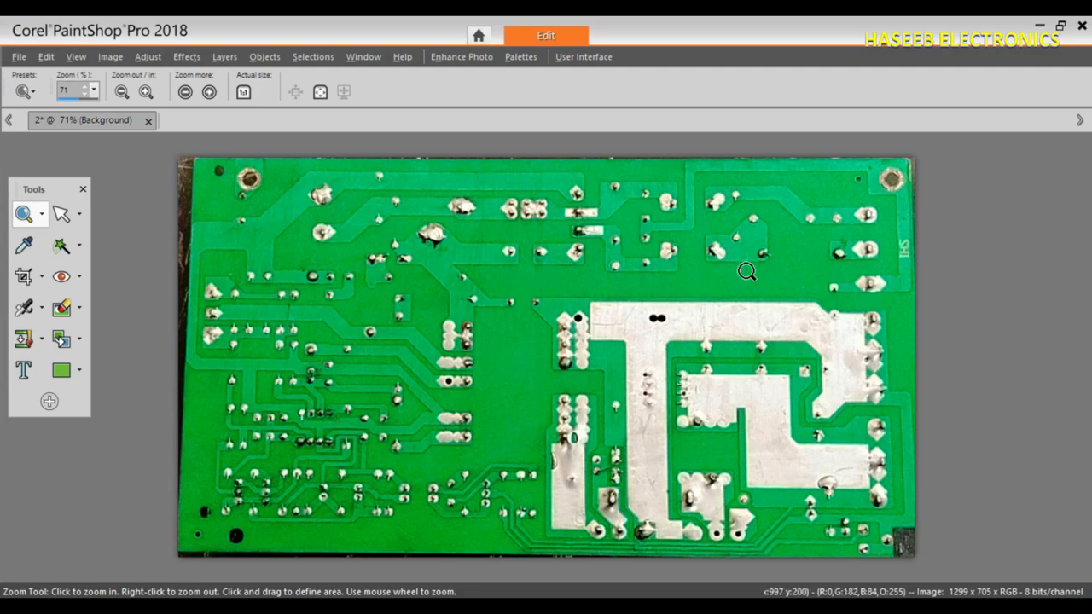
pyautogui.click(747, 271)
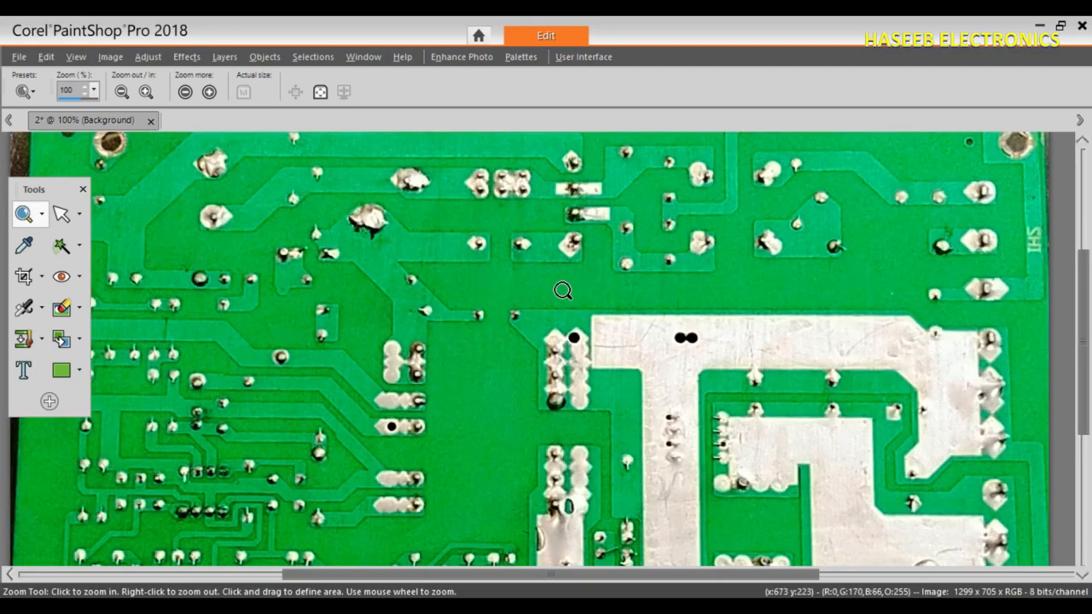
pyautogui.moveTo(511, 248)
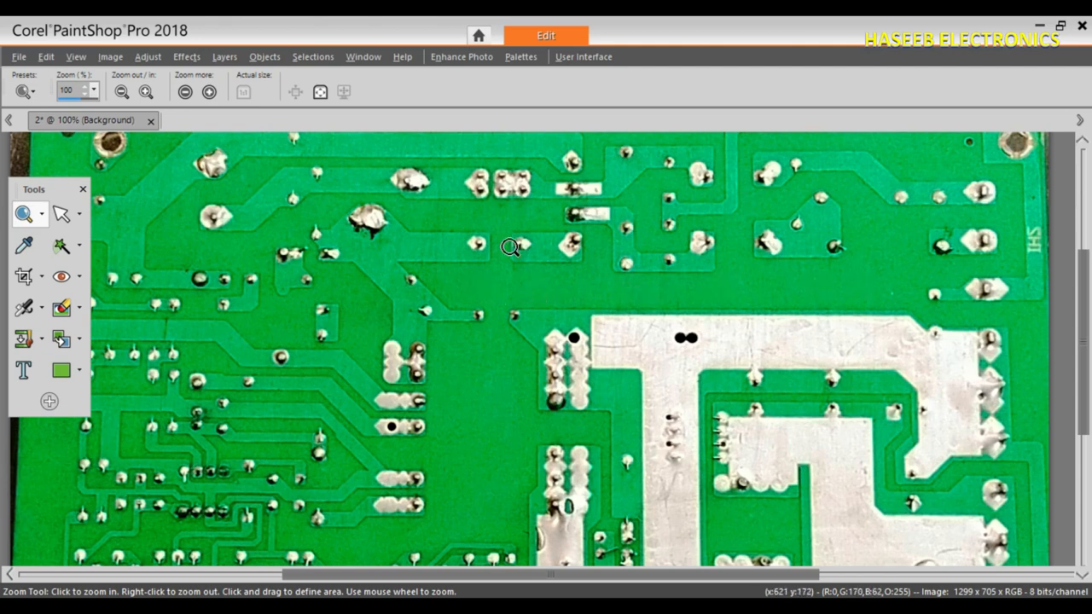
pyautogui.moveTo(580, 297)
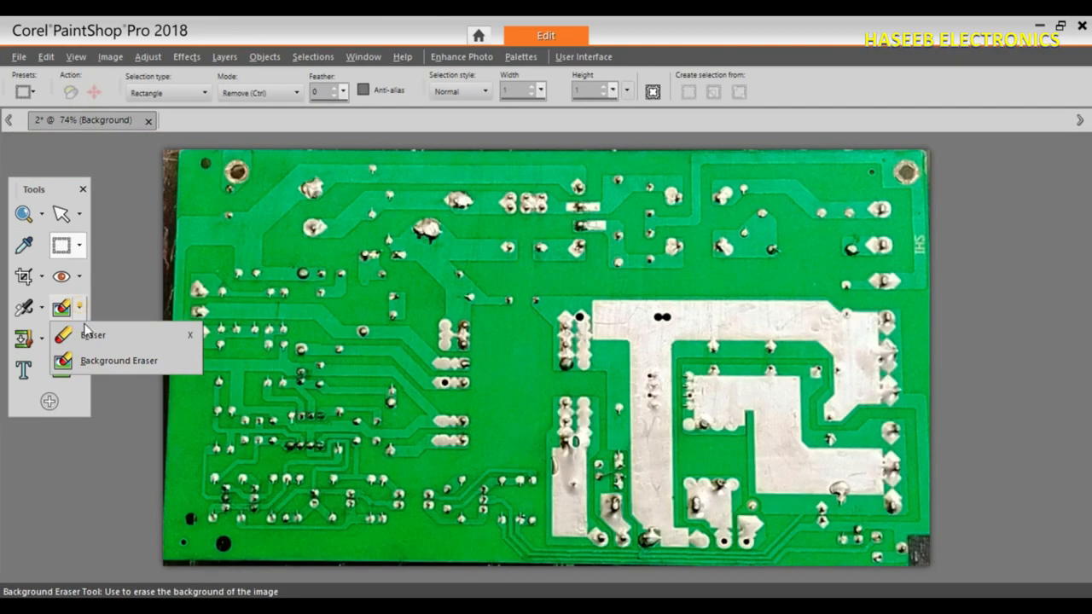
# Erase the green board around the white trace and the top-right patch with the Background Eraser
pyautogui.click(119, 360)
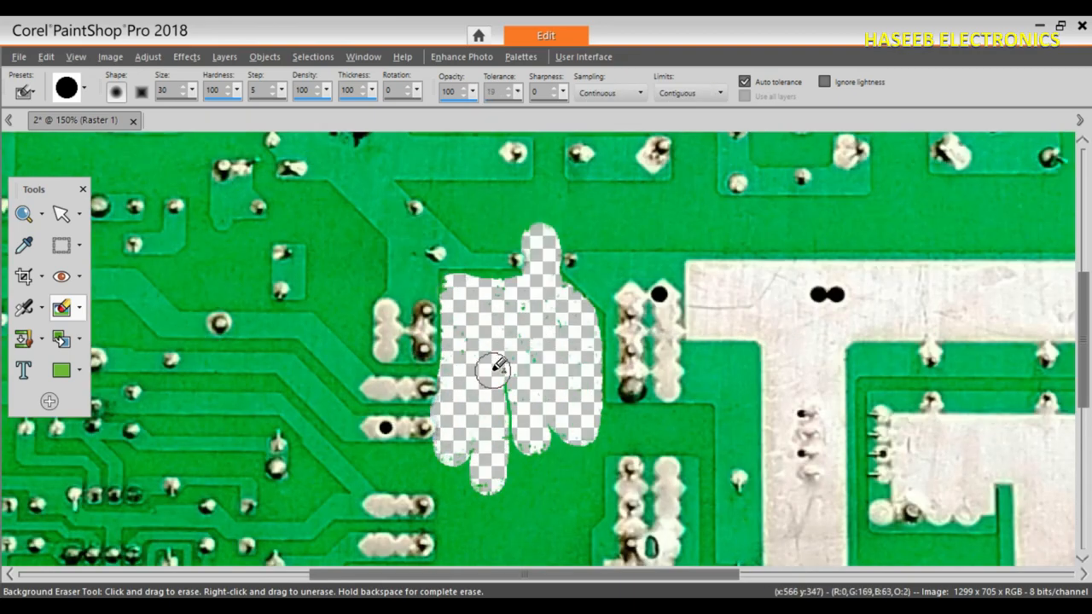
pyautogui.moveTo(494, 369); pyautogui.dragTo(572, 447)
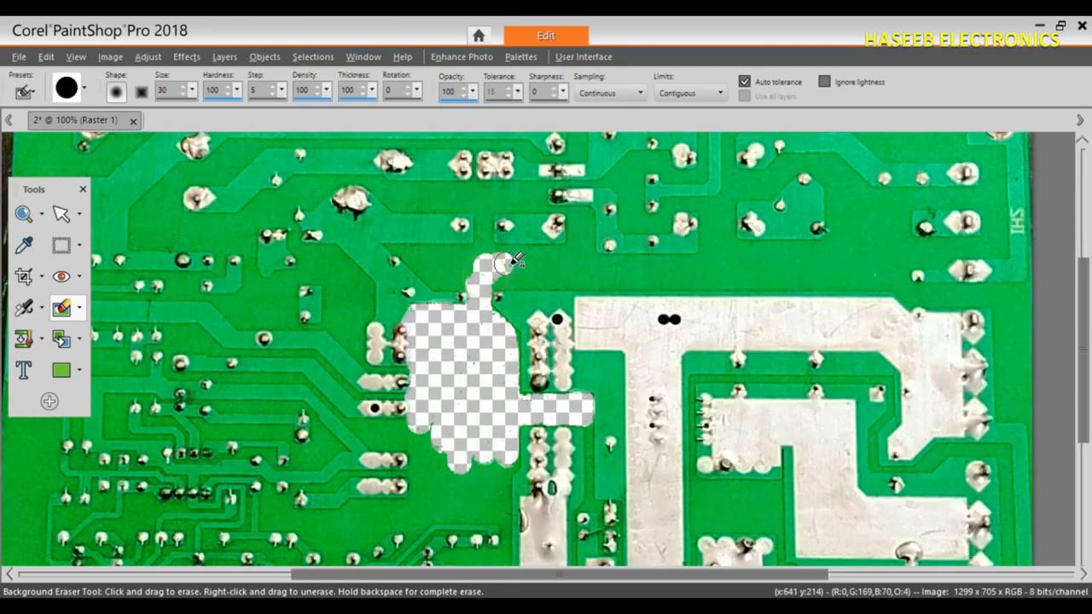
pyautogui.moveTo(498, 269); pyautogui.dragTo(1027, 321)
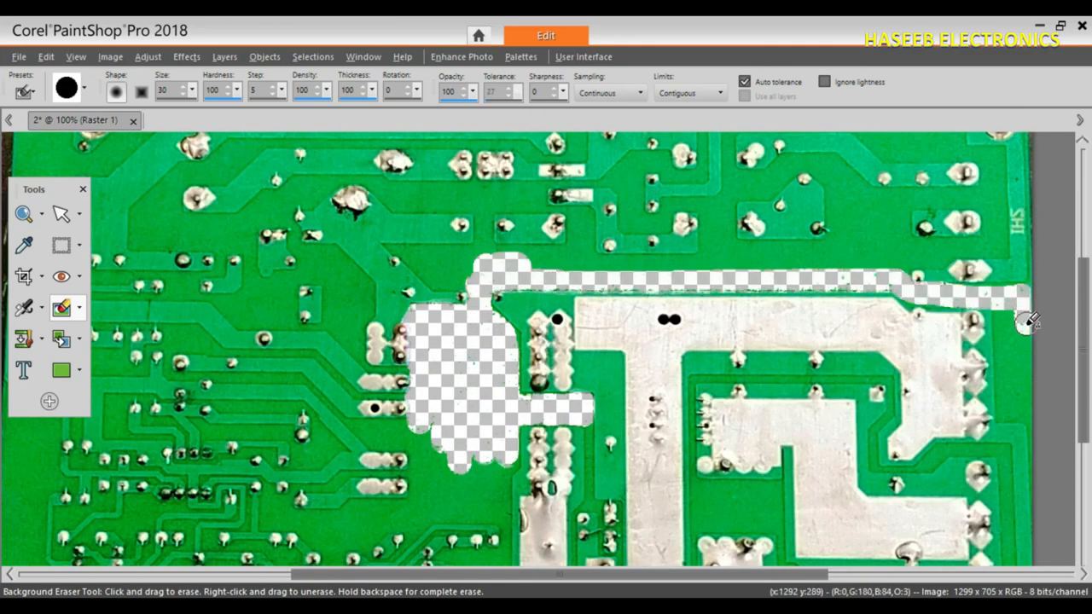
pyautogui.moveTo(1027, 323); pyautogui.dragTo(956, 253)
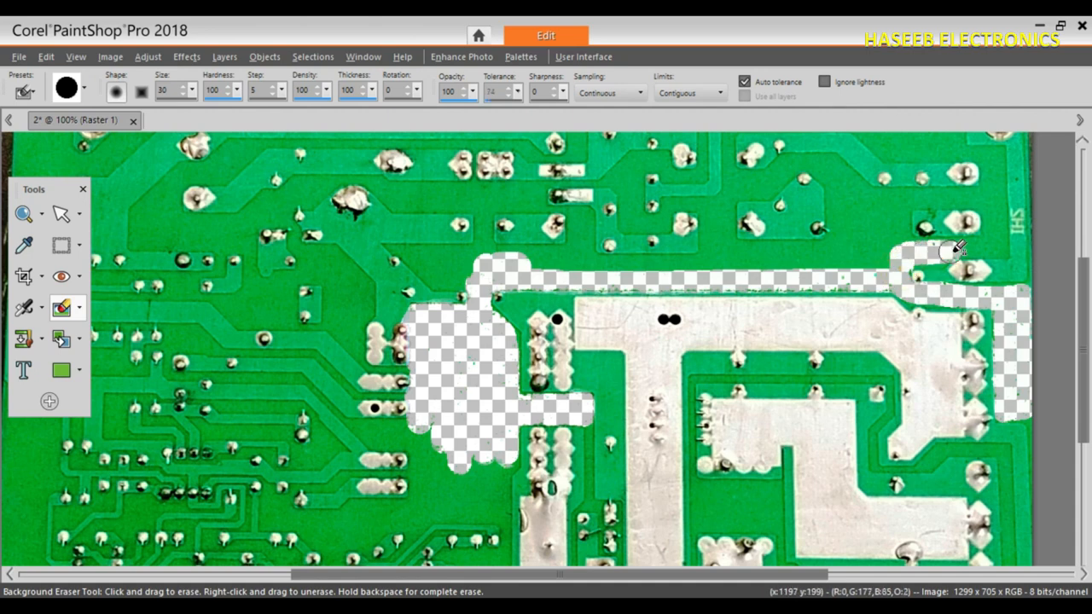
pyautogui.moveTo(958, 247); pyautogui.dragTo(896, 201)
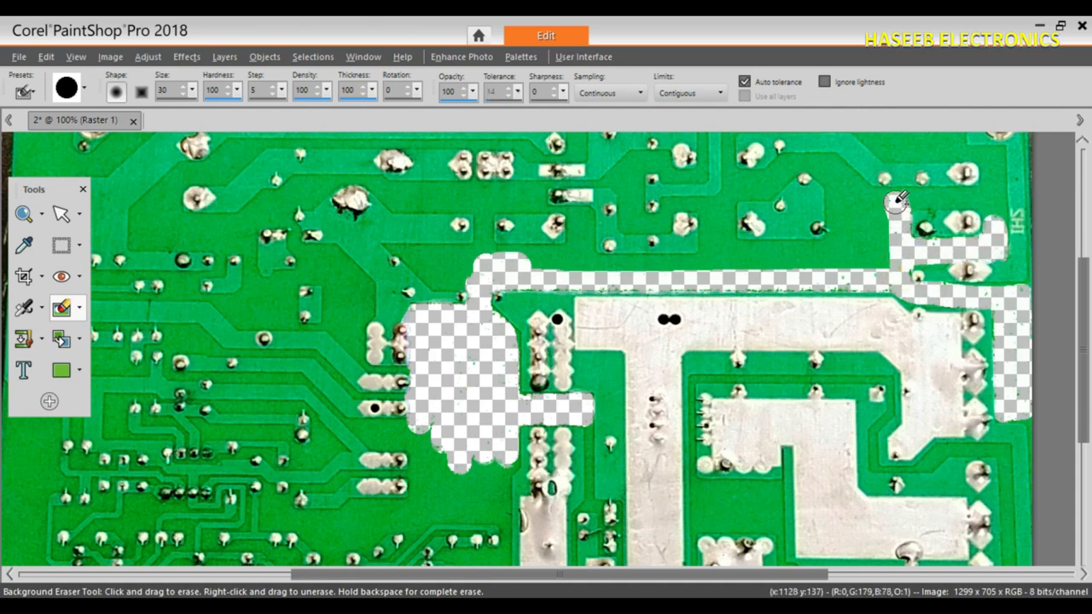
pyautogui.moveTo(900, 204); pyautogui.dragTo(767, 174)
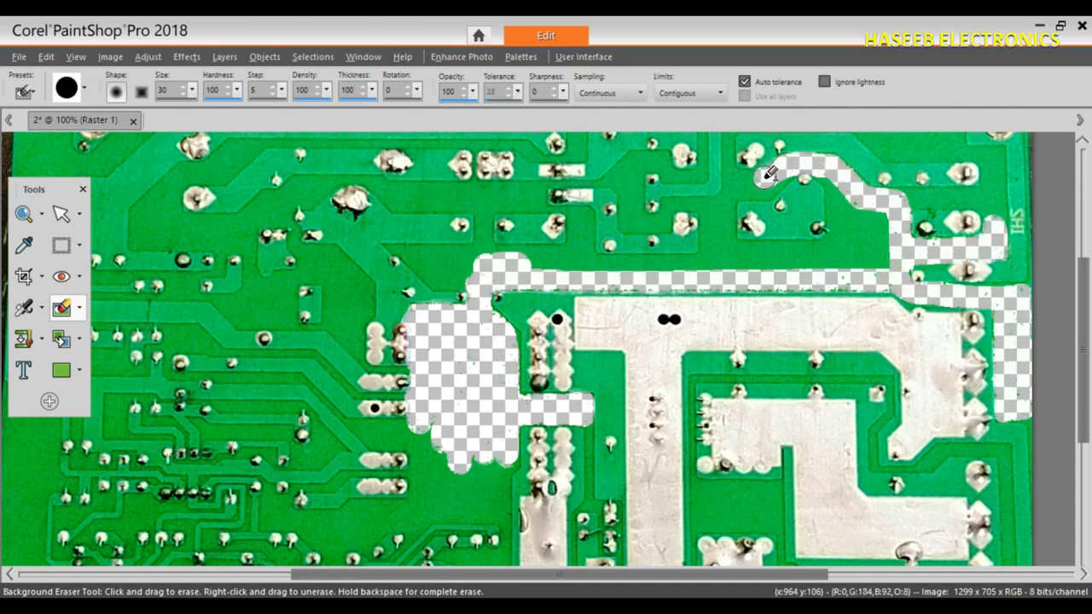
# Erase the green board along the upper-right tracks and out to the left track loop
pyautogui.moveTo(768, 174); pyautogui.dragTo(827, 248)
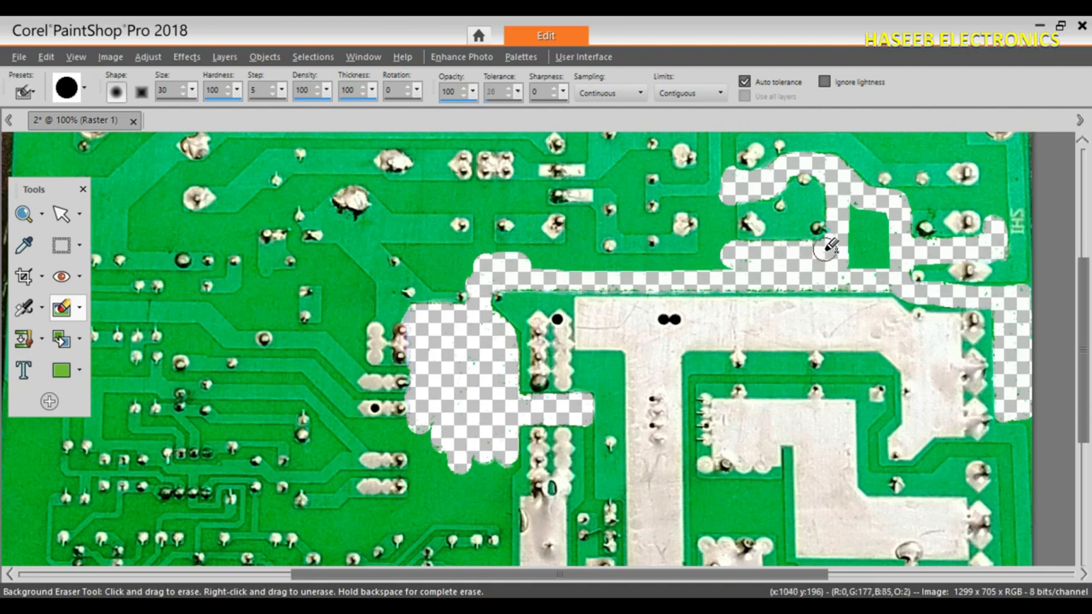
pyautogui.moveTo(827, 248); pyautogui.dragTo(333, 299)
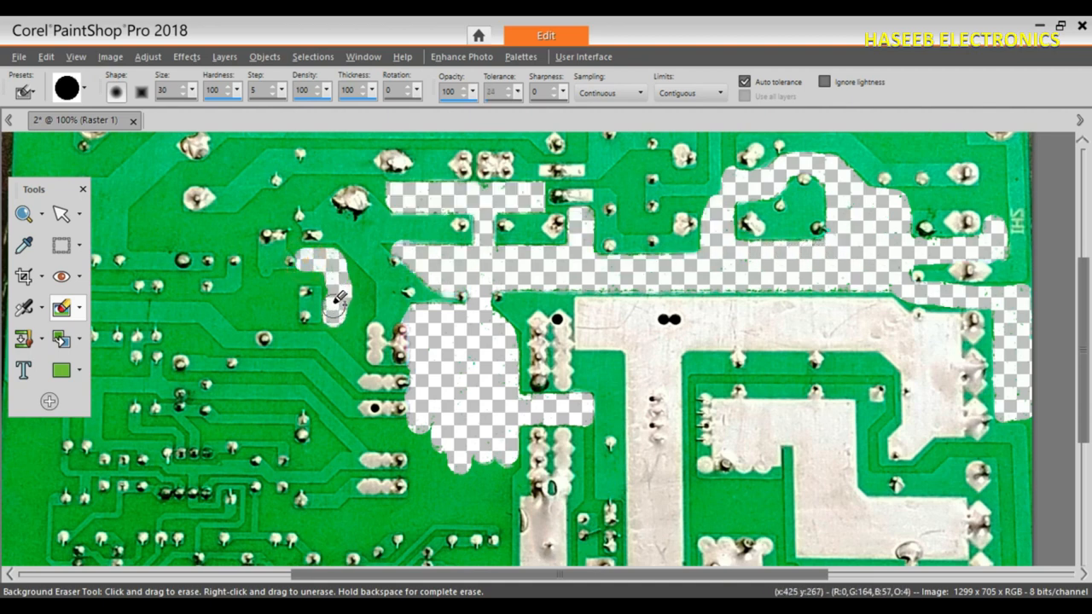
pyautogui.moveTo(337, 304); pyautogui.dragTo(282, 277)
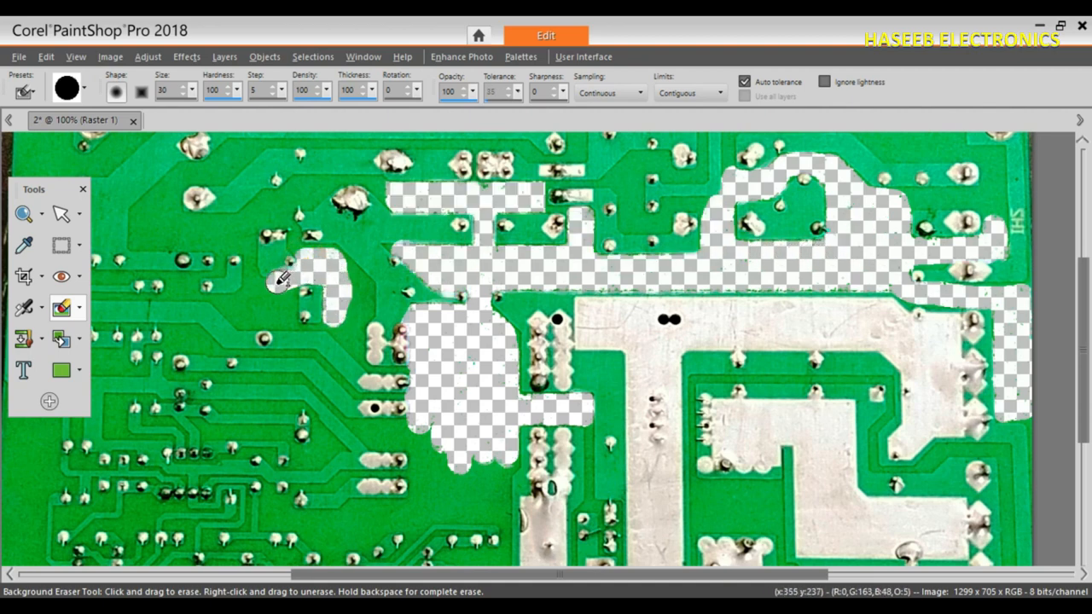
pyautogui.moveTo(281, 276); pyautogui.dragTo(248, 320)
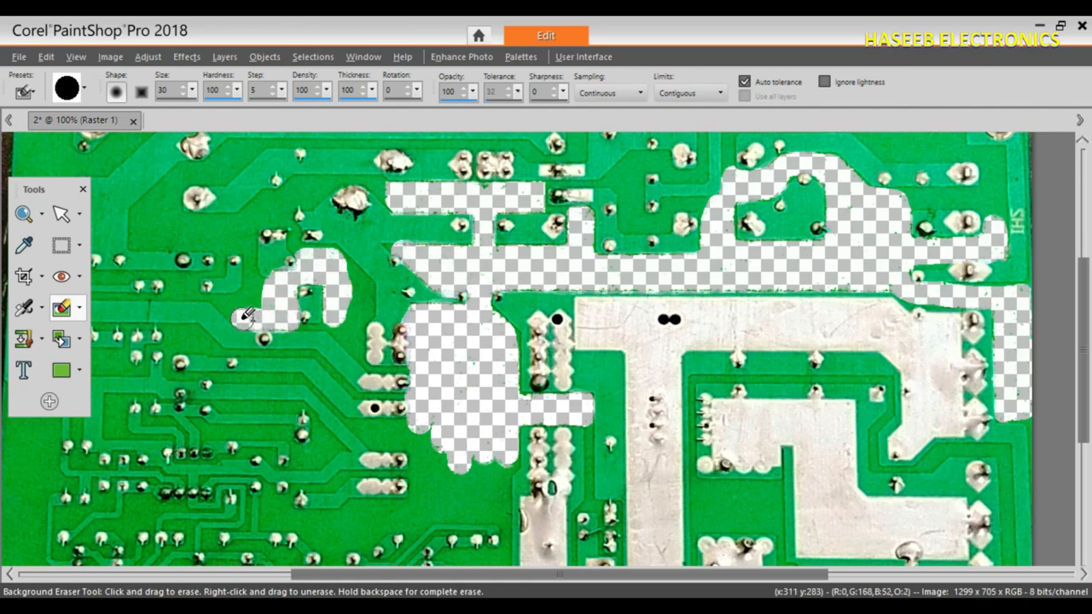
pyautogui.moveTo(140, 92)
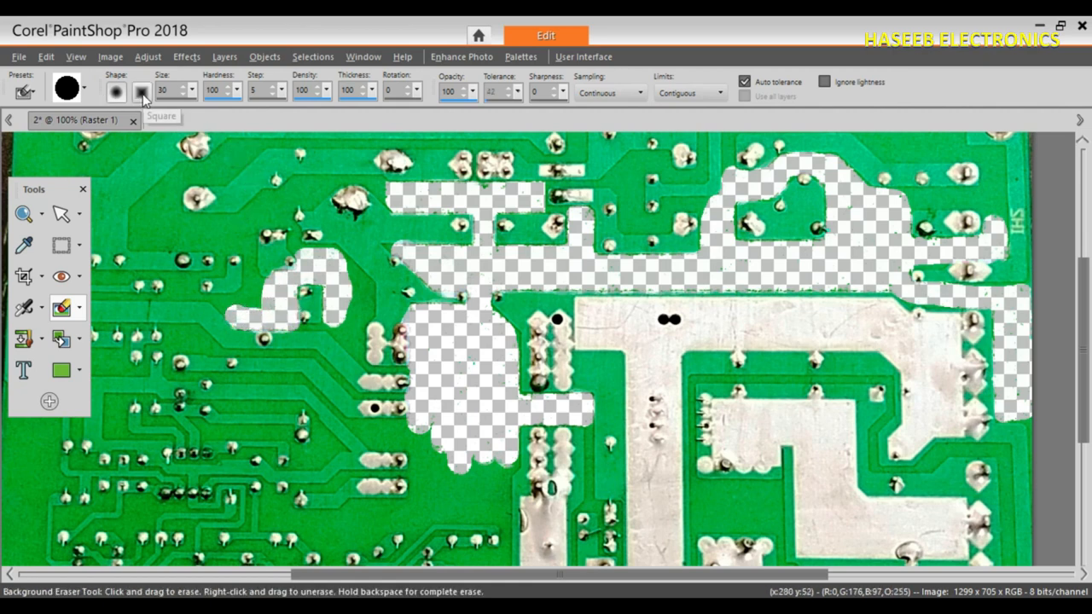
# Change the eraser brush tip to a different shape
pyautogui.click(142, 92)
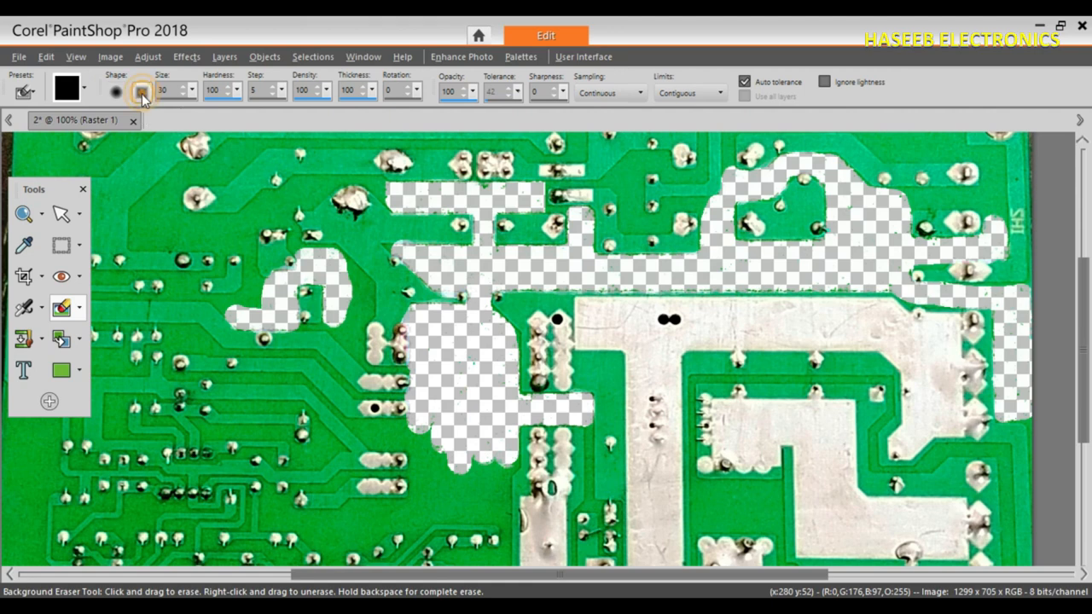
pyautogui.click(140, 92)
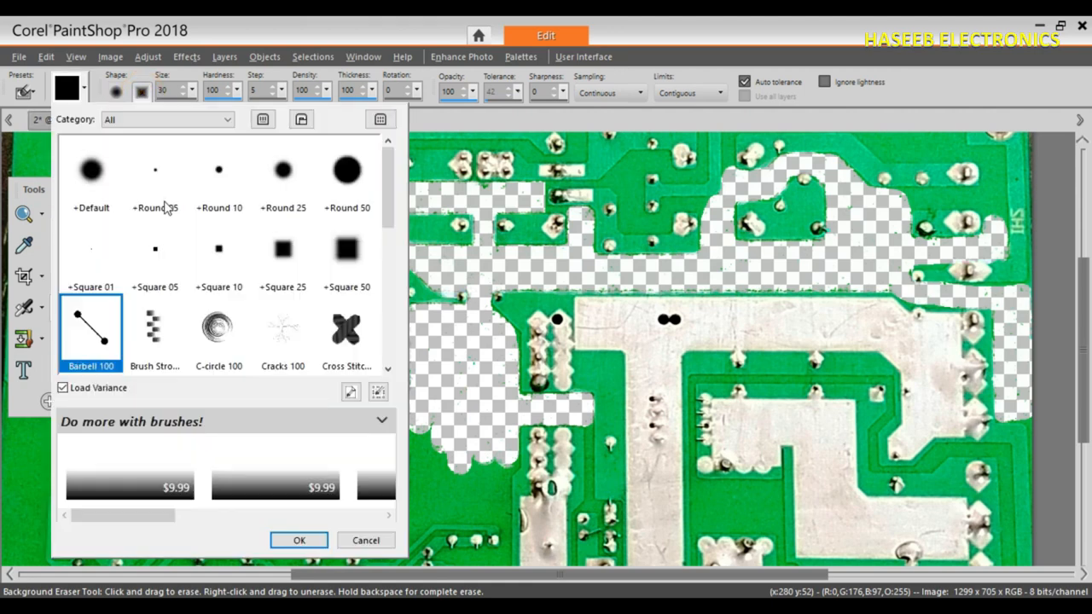
pyautogui.moveTo(230, 280)
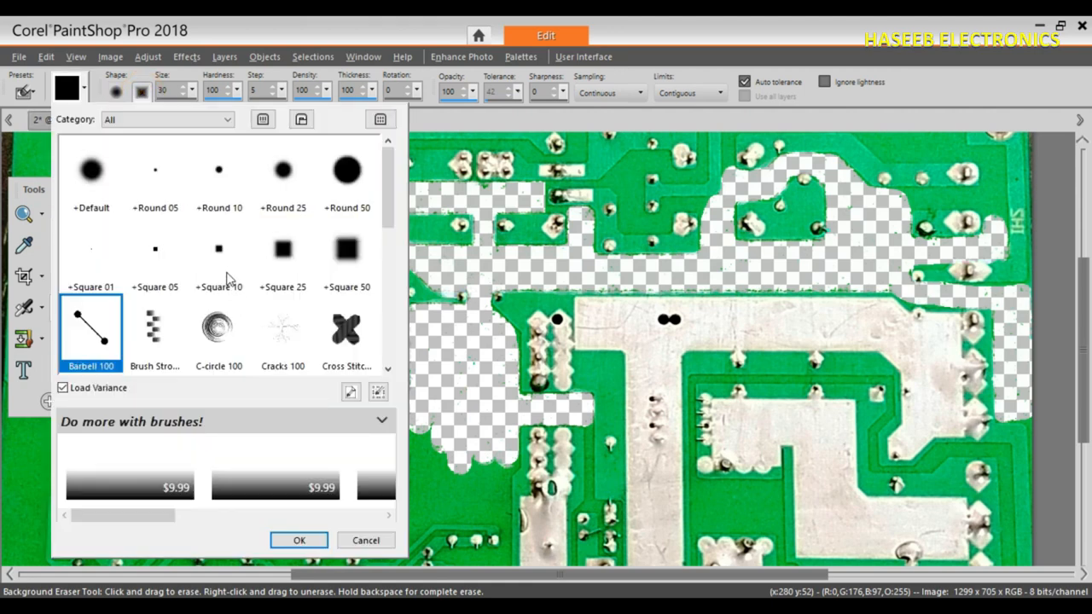
pyautogui.click(218, 255)
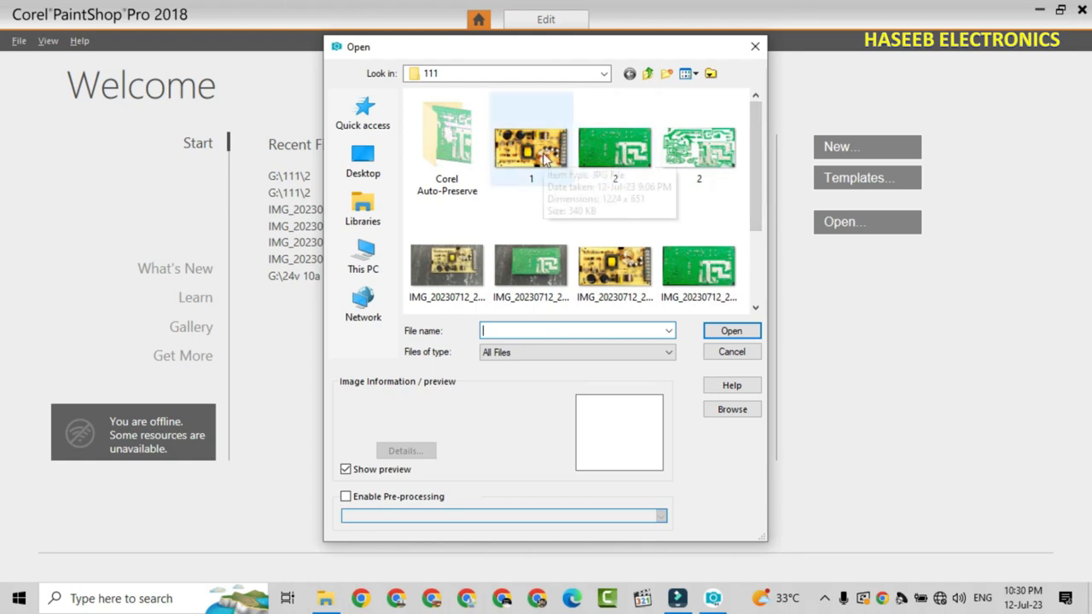
# Open the component-side photo and erase yellow background near the fuse with eraser size 200
pyautogui.doubleClick(530, 145)
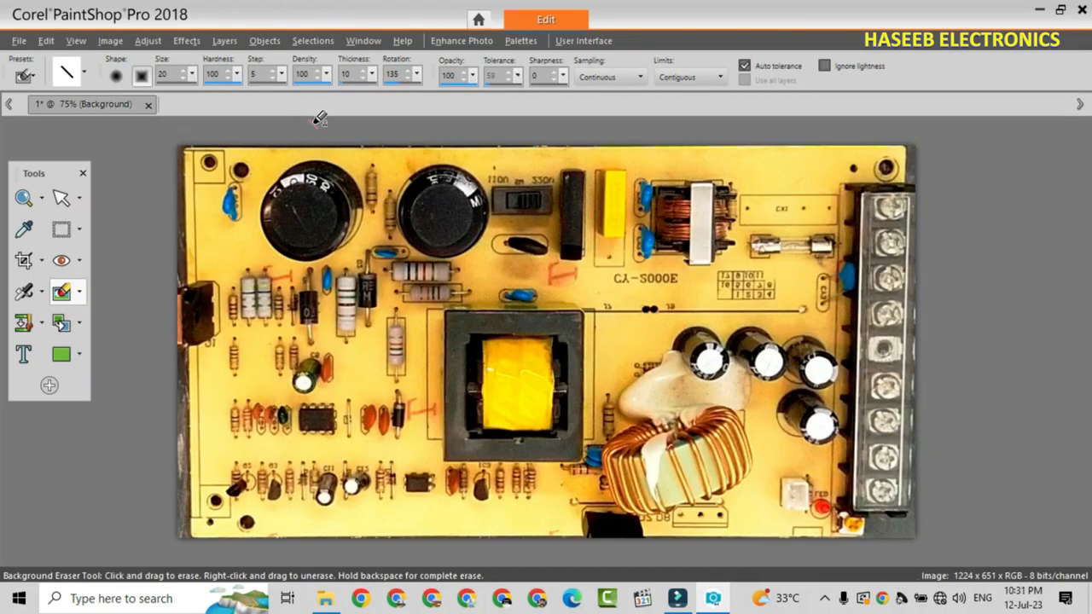
pyautogui.click(396, 73)
pyautogui.write('90')
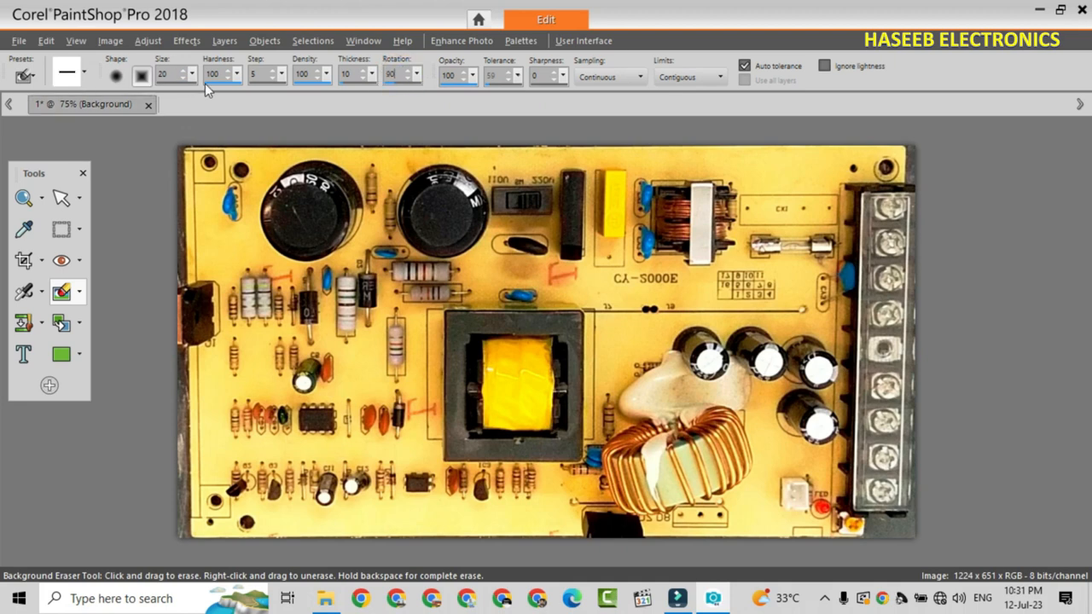
pyautogui.write('200')
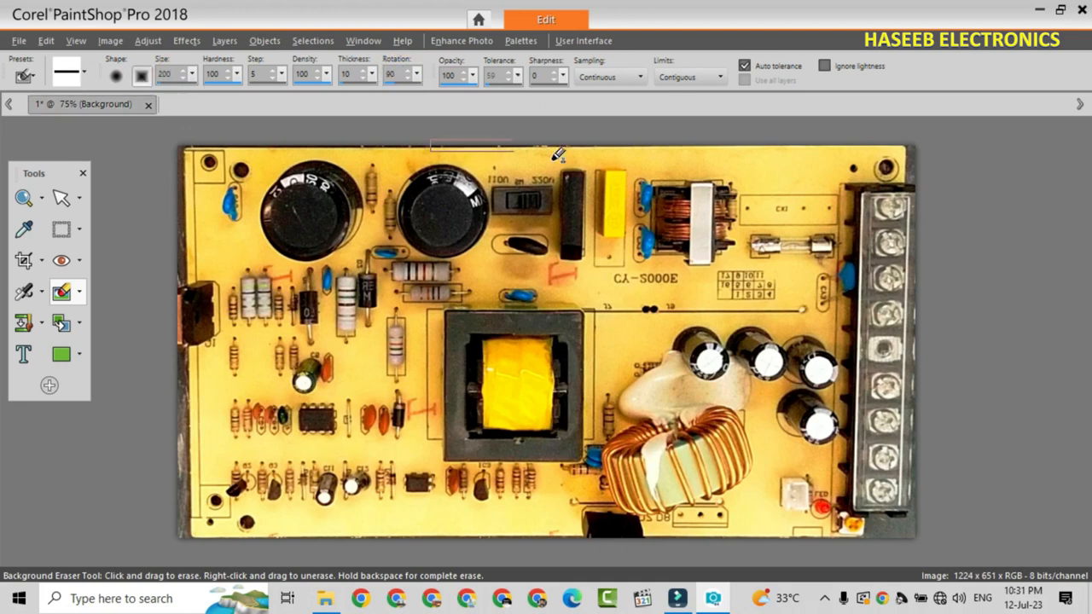
pyautogui.moveTo(554, 157); pyautogui.dragTo(767, 307)
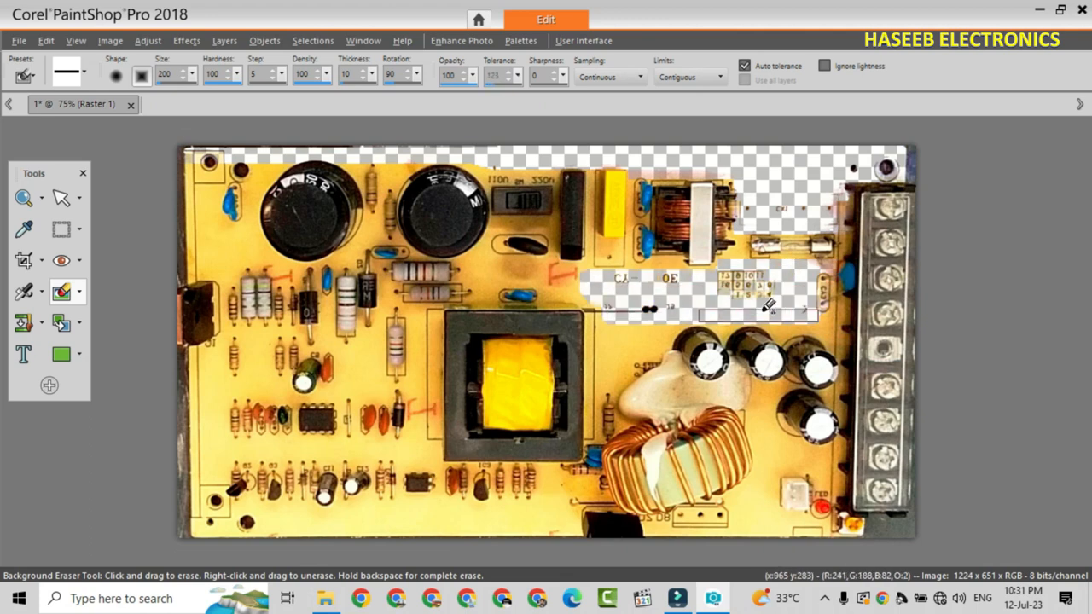
pyautogui.moveTo(767, 305); pyautogui.dragTo(611, 293)
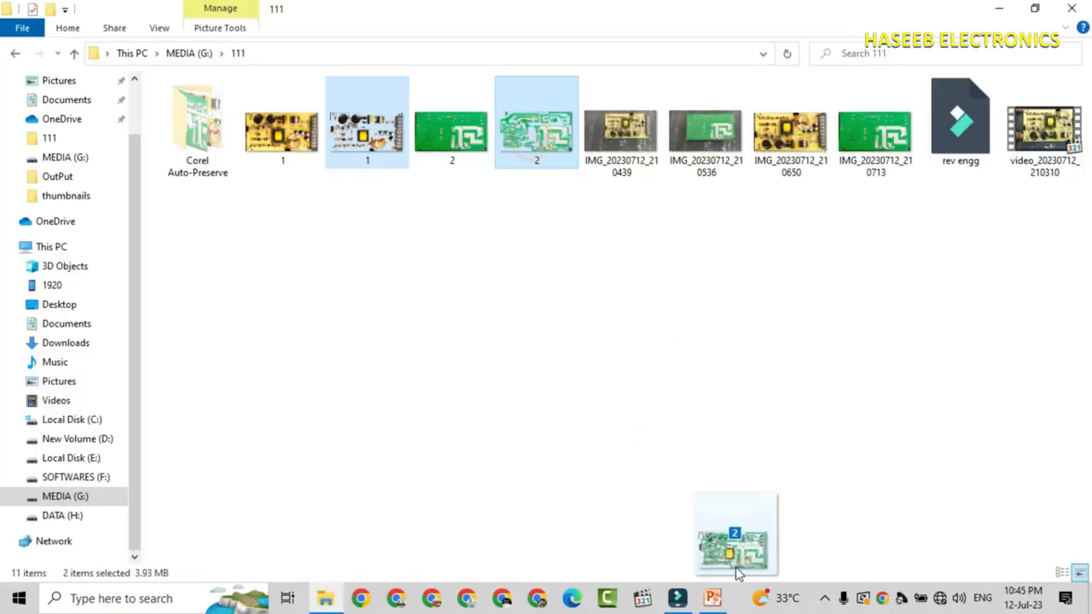
# In PowerPoint, send the component picture to the back so the track image lies over it
pyautogui.click(713, 597)
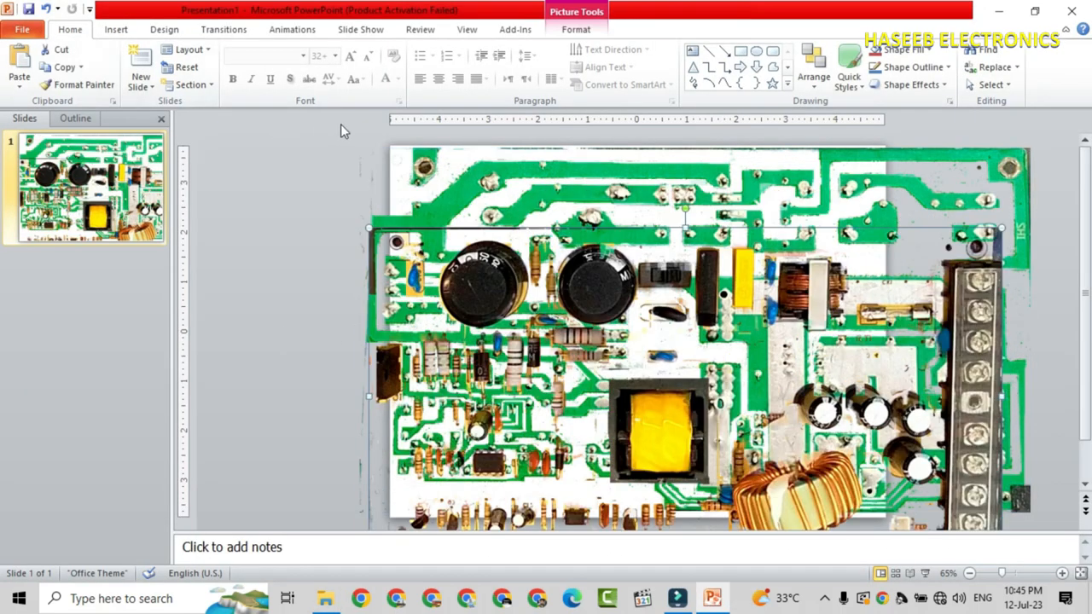
pyautogui.click(164, 29)
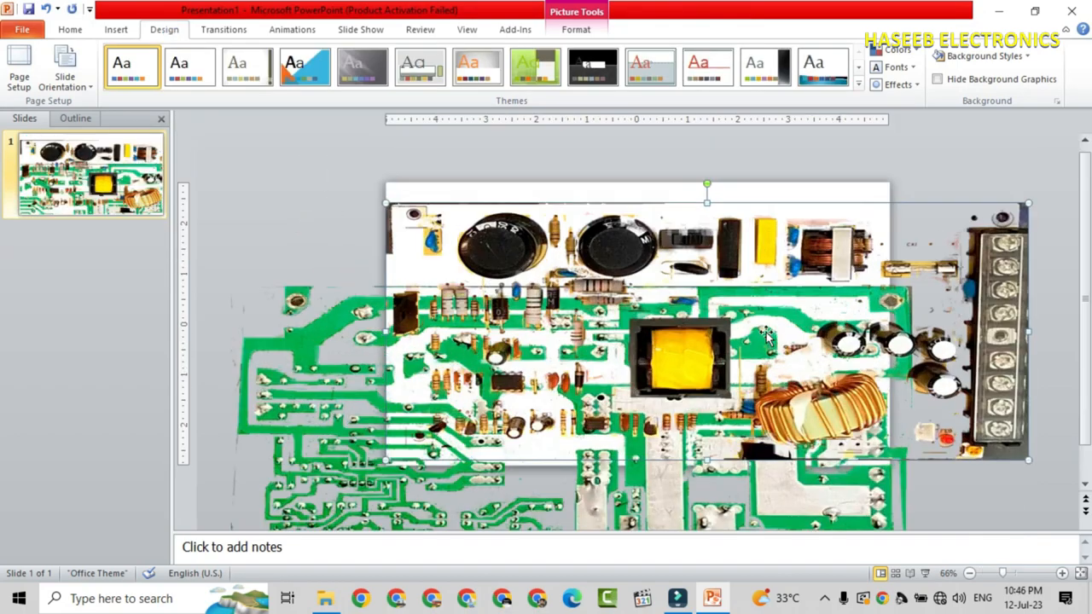
pyautogui.rightClick(767, 337)
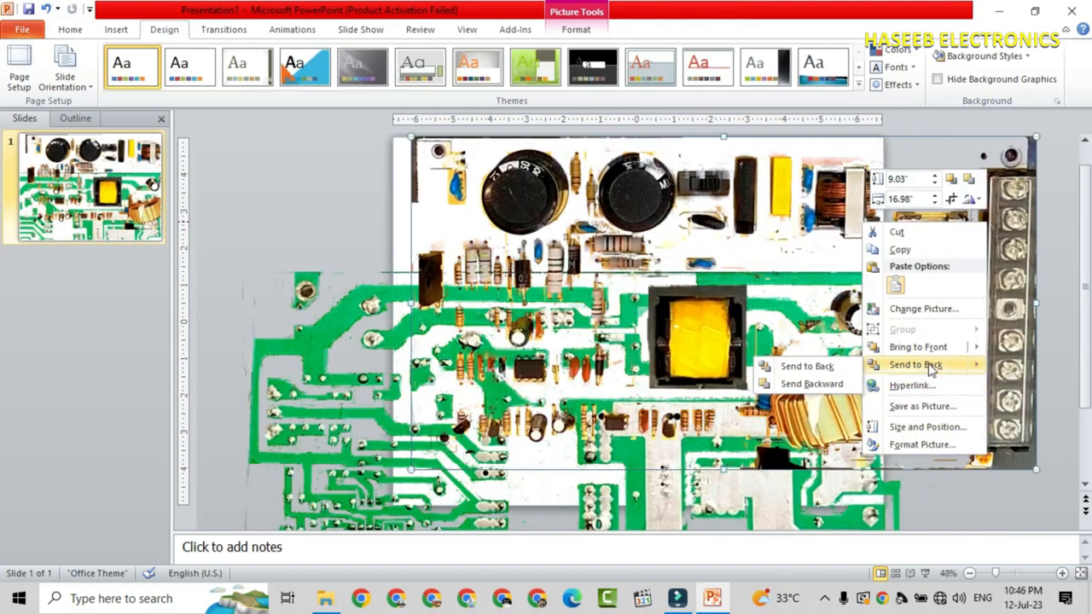
pyautogui.click(915, 365)
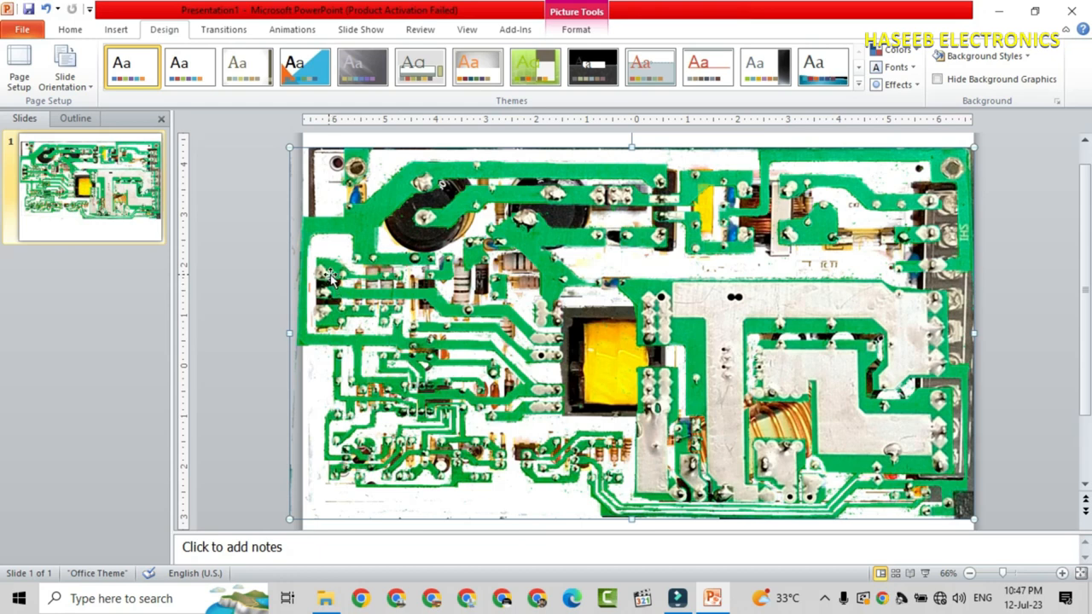
pyautogui.moveTo(334, 297)
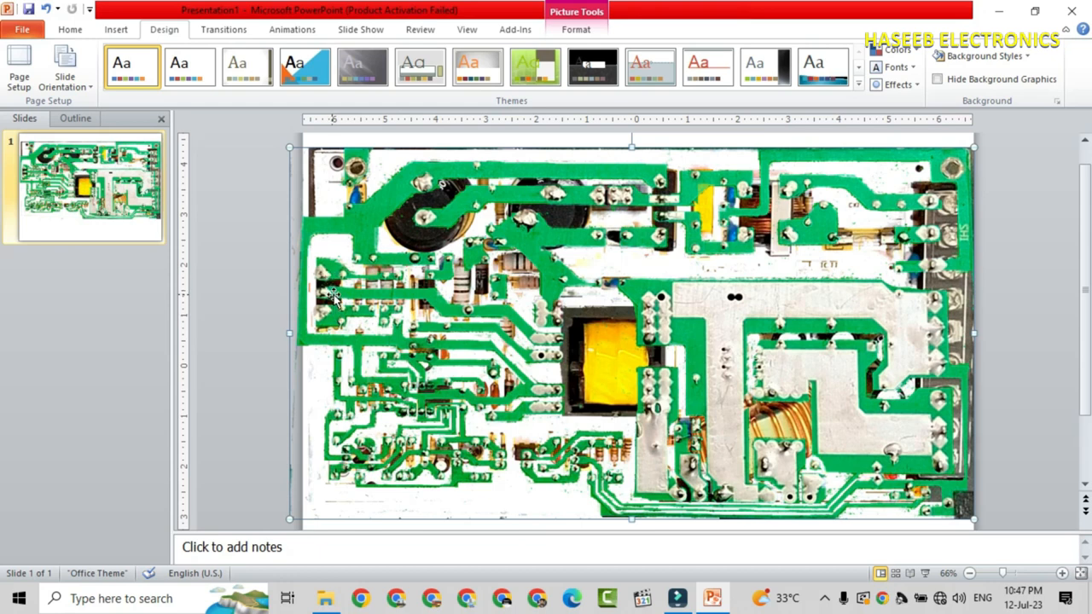
pyautogui.moveTo(887, 243)
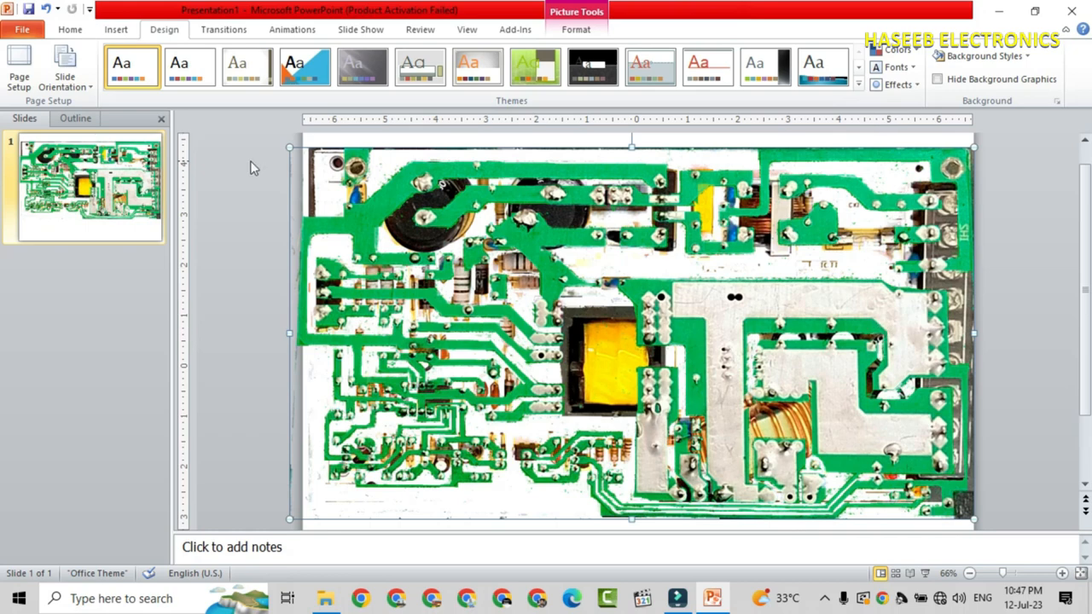
pyautogui.moveTo(288, 520)
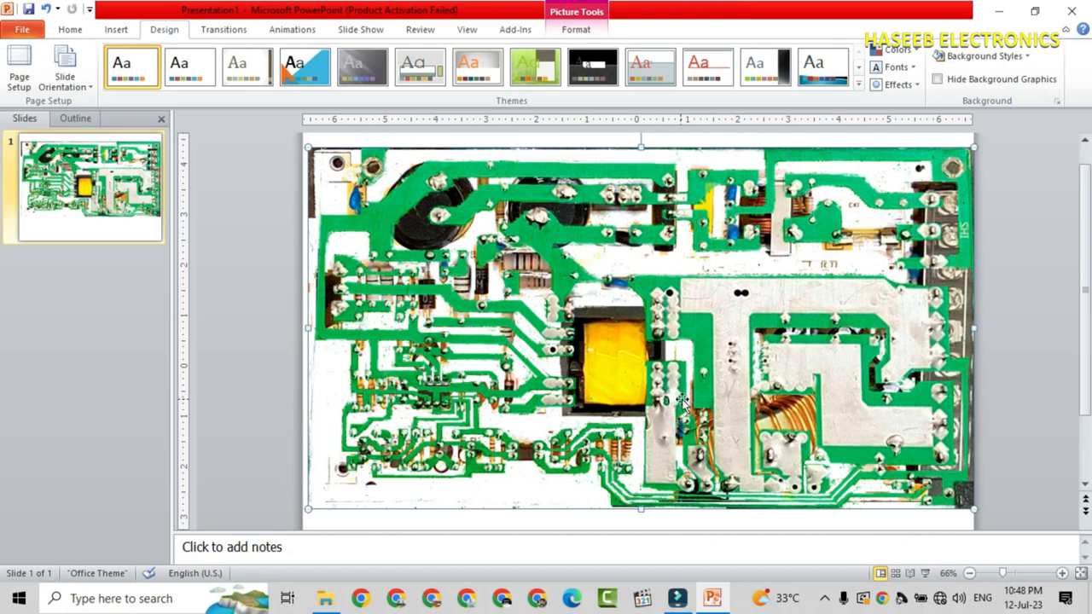
pyautogui.moveTo(651, 271)
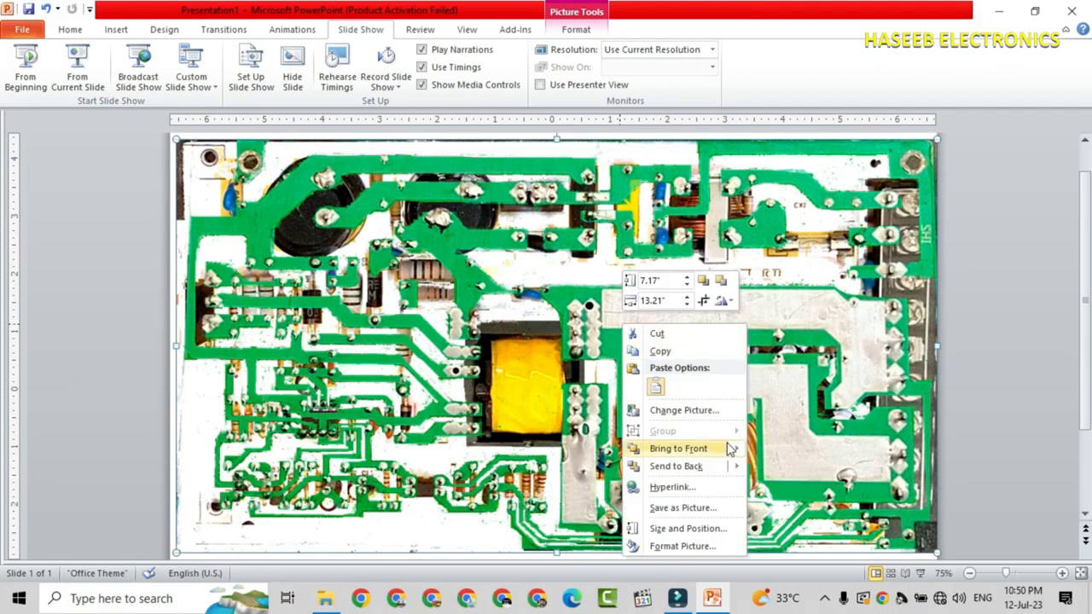
pyautogui.moveTo(675, 466)
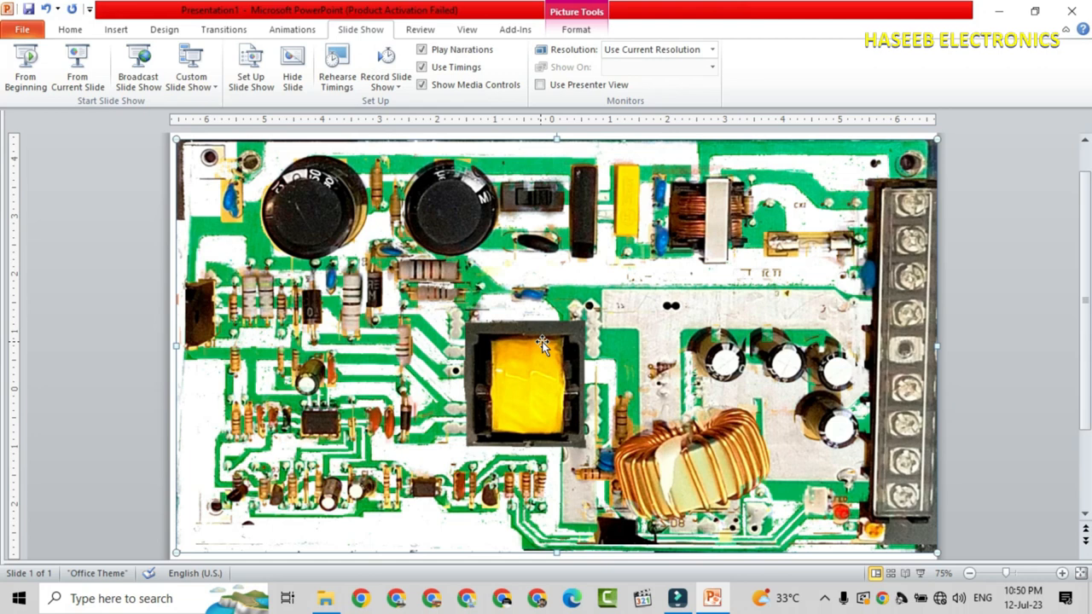
pyautogui.moveTo(795, 255)
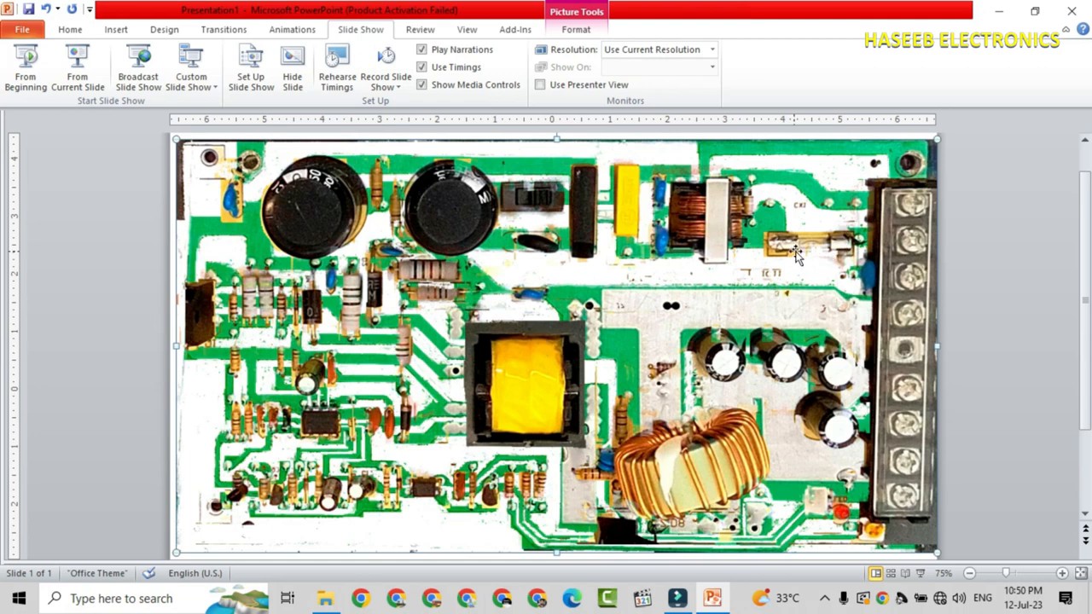
pyautogui.moveTo(639, 213)
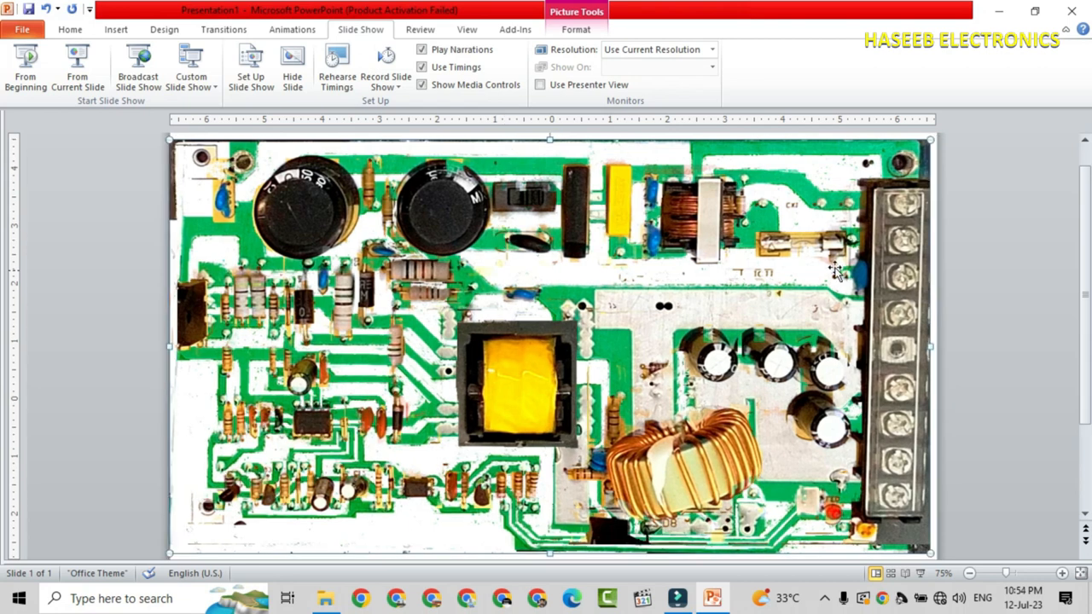
pyautogui.moveTo(856, 237)
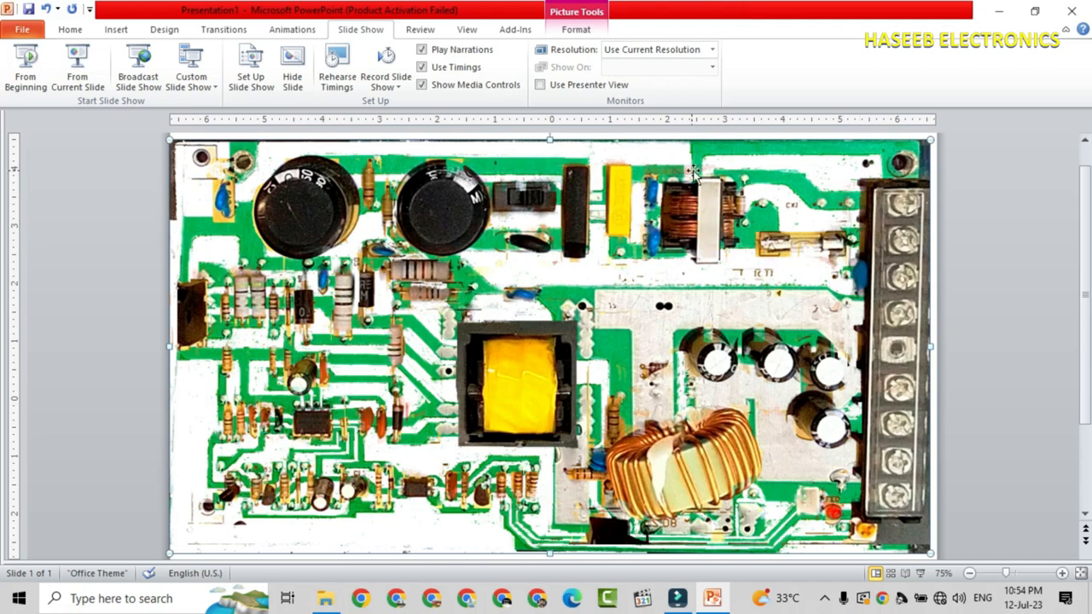
pyautogui.moveTo(707, 254)
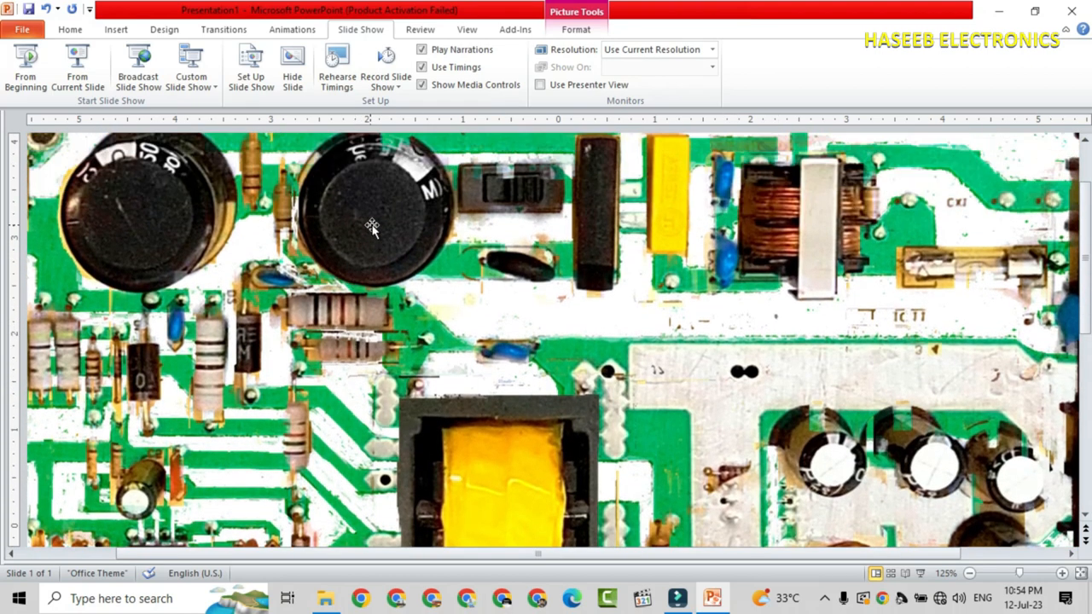
pyautogui.rightClick(372, 230)
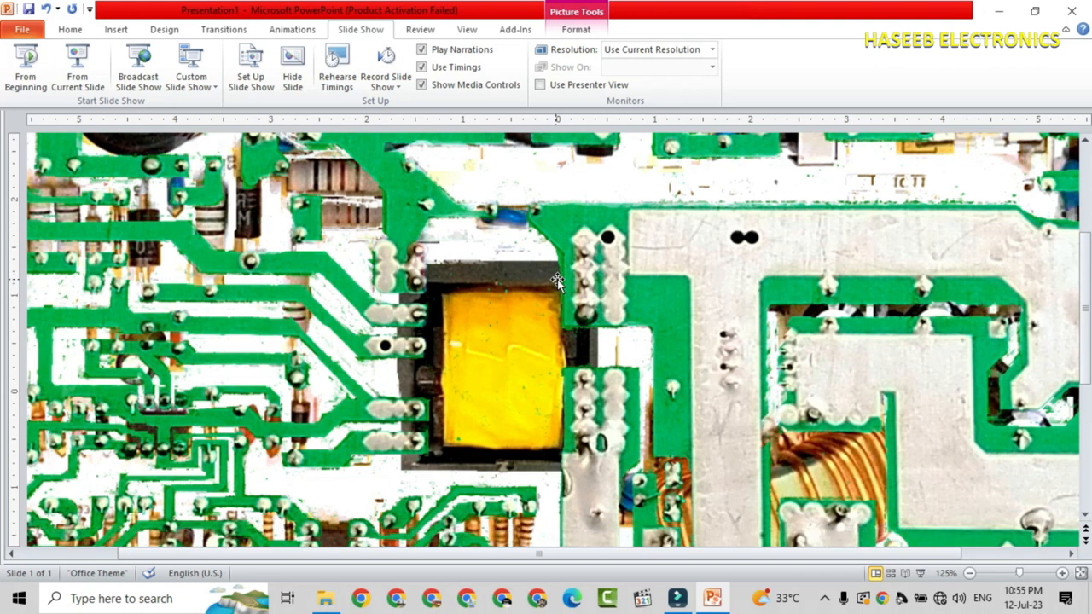
pyautogui.moveTo(494, 357)
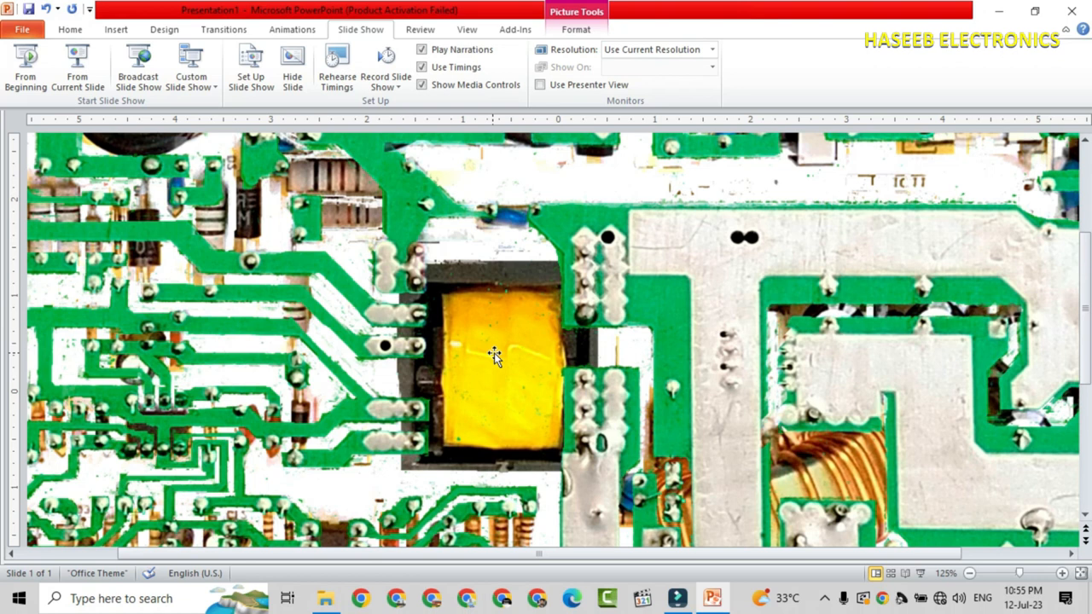
pyautogui.moveTo(562, 401)
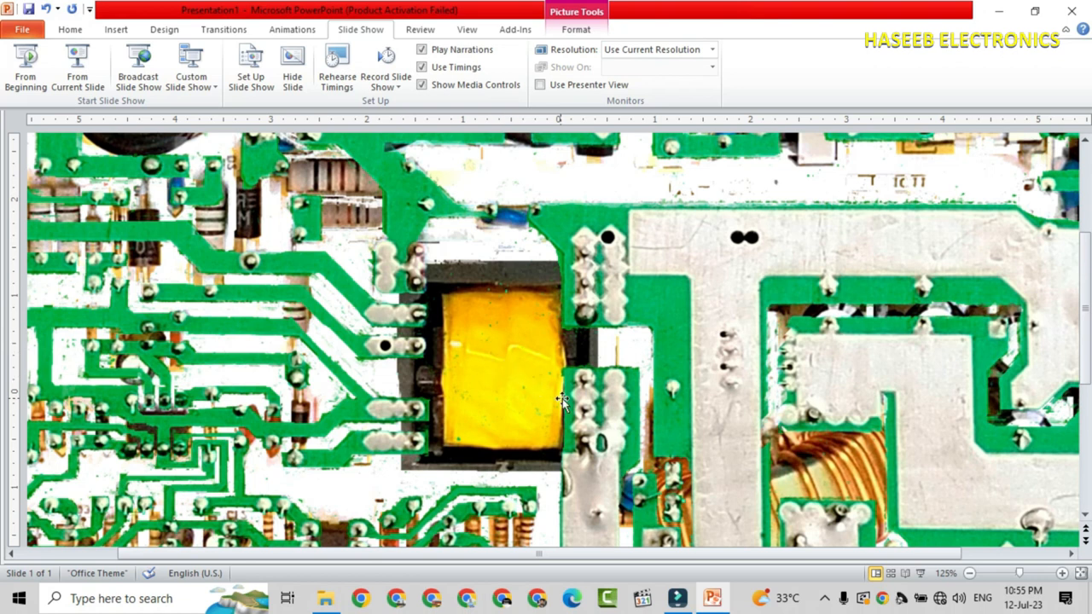